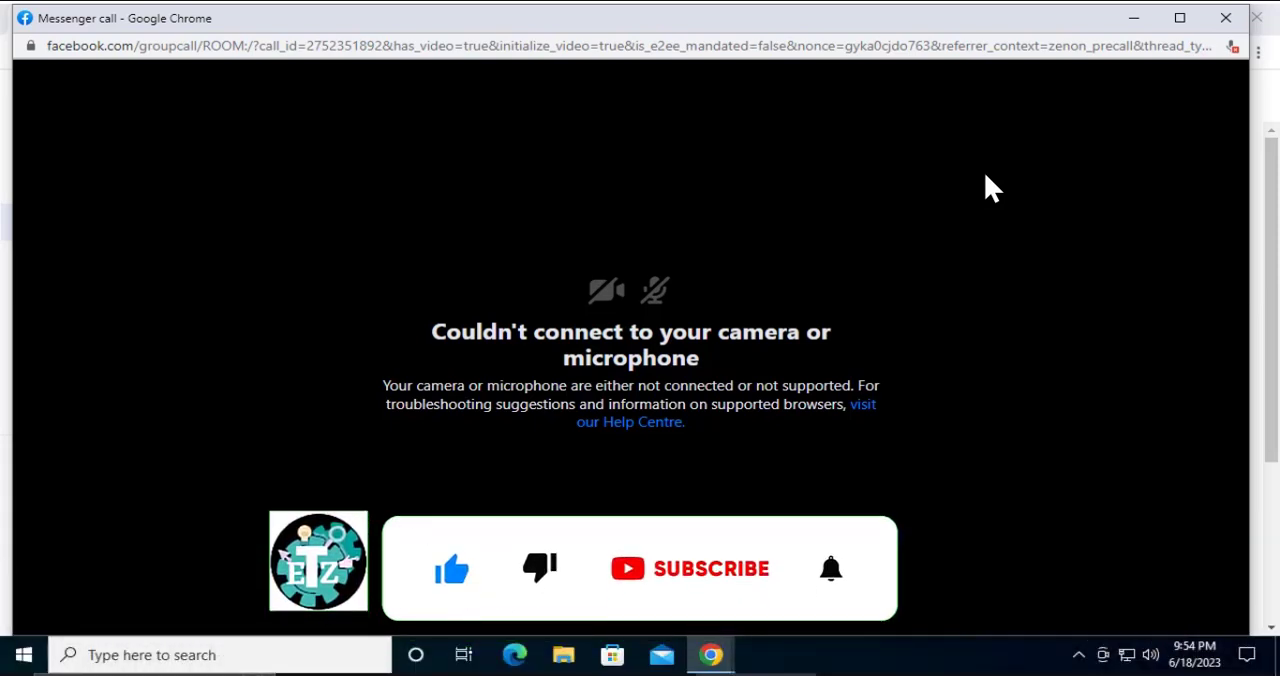
# Reach Chrome's Privacy and security settings from the Windows Start menu.
pyautogui.click(688, 568)
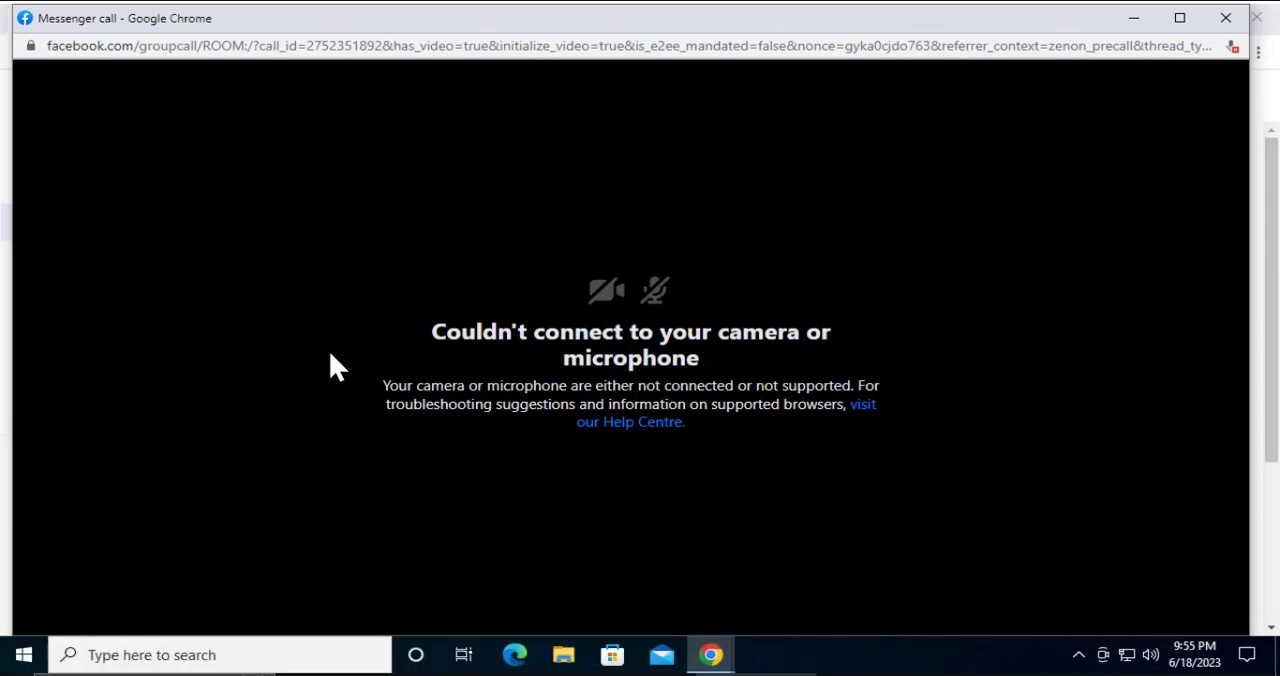
pyautogui.click(24, 656)
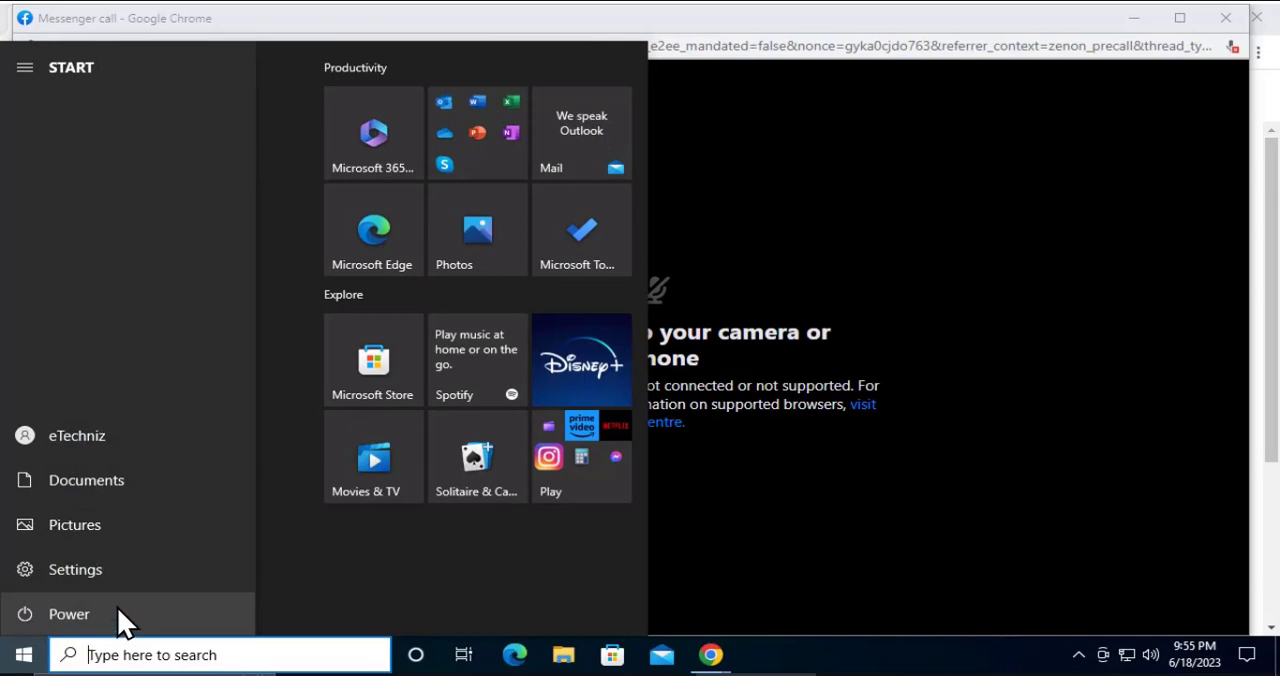
pyautogui.click(68, 614)
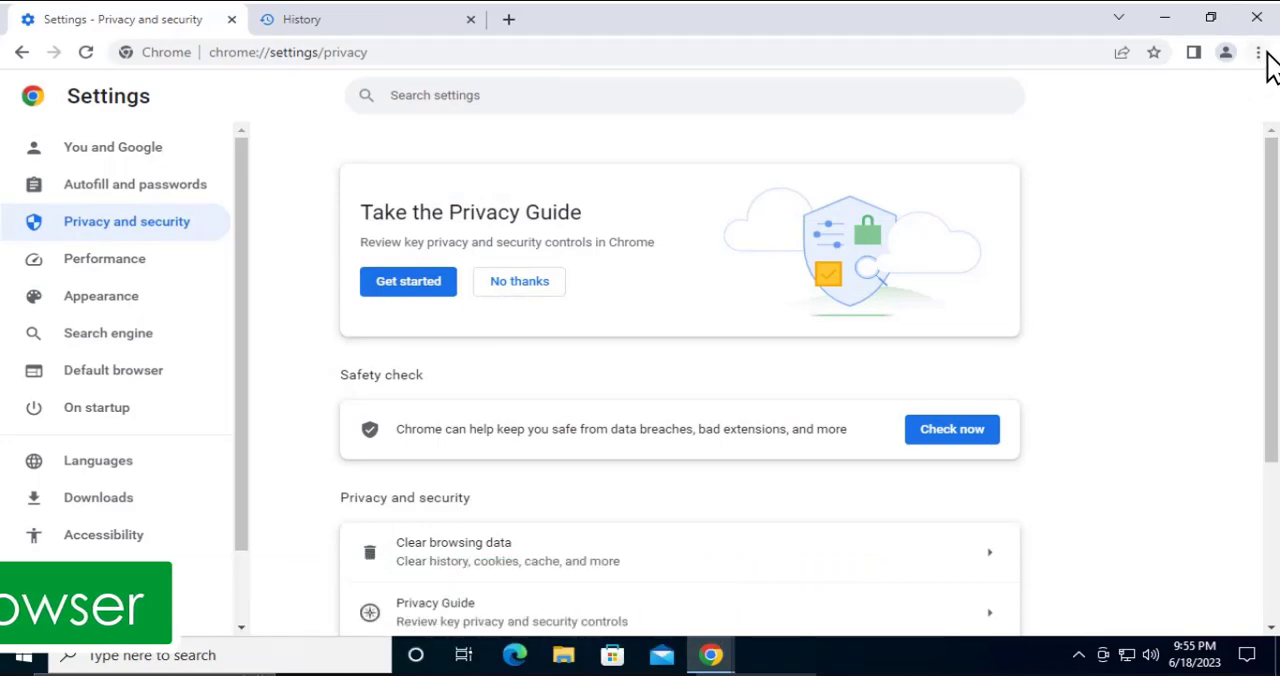
pyautogui.moveTo(1258, 52)
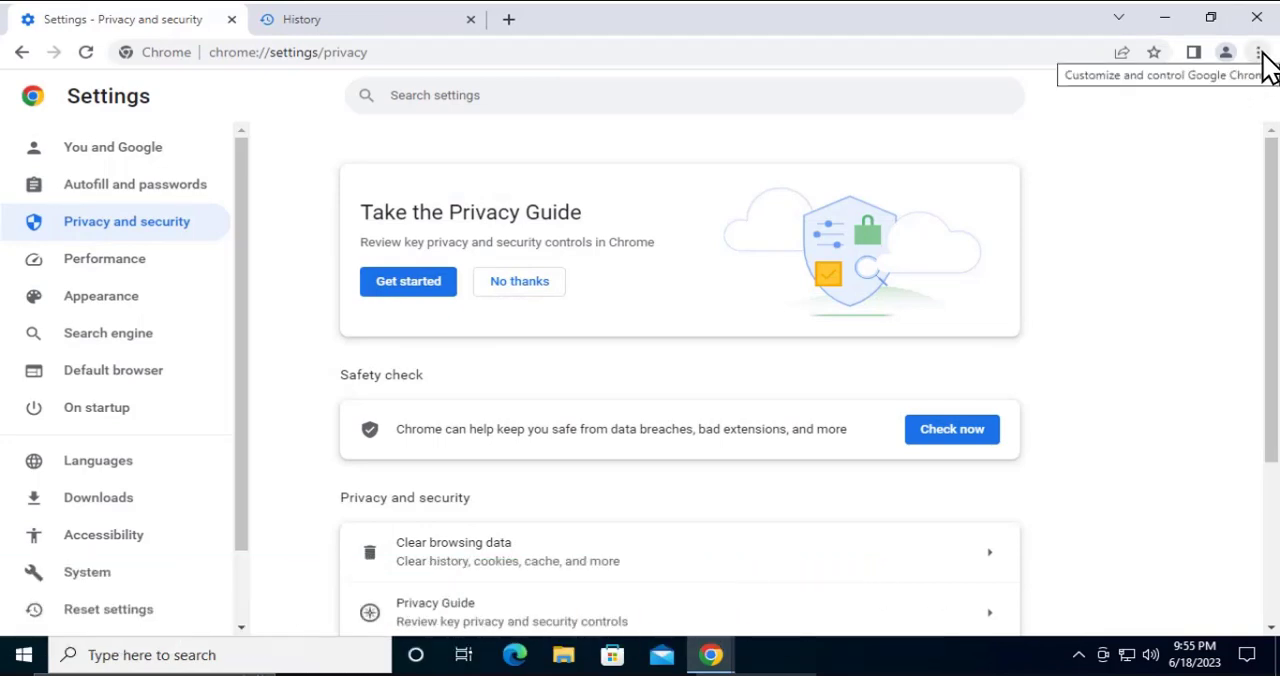
# Bring up Chrome's three-dot main menu over the settings page.
pyautogui.click(1258, 52)
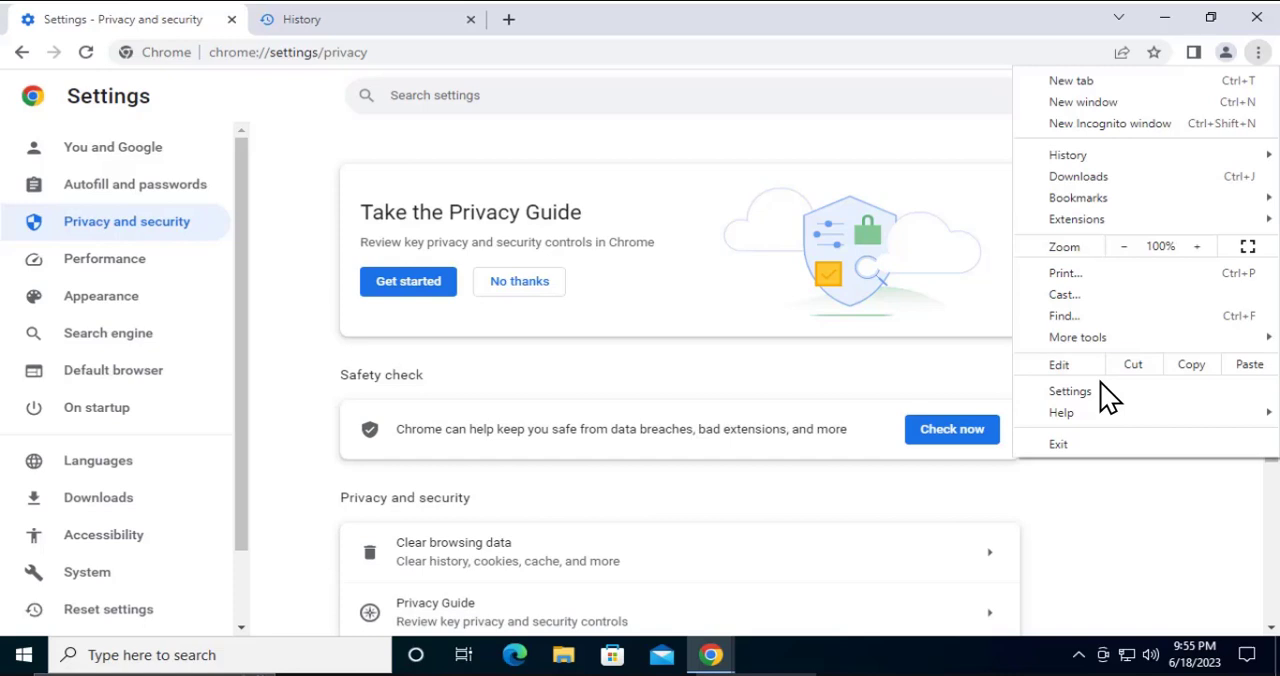
pyautogui.moveTo(1060, 412)
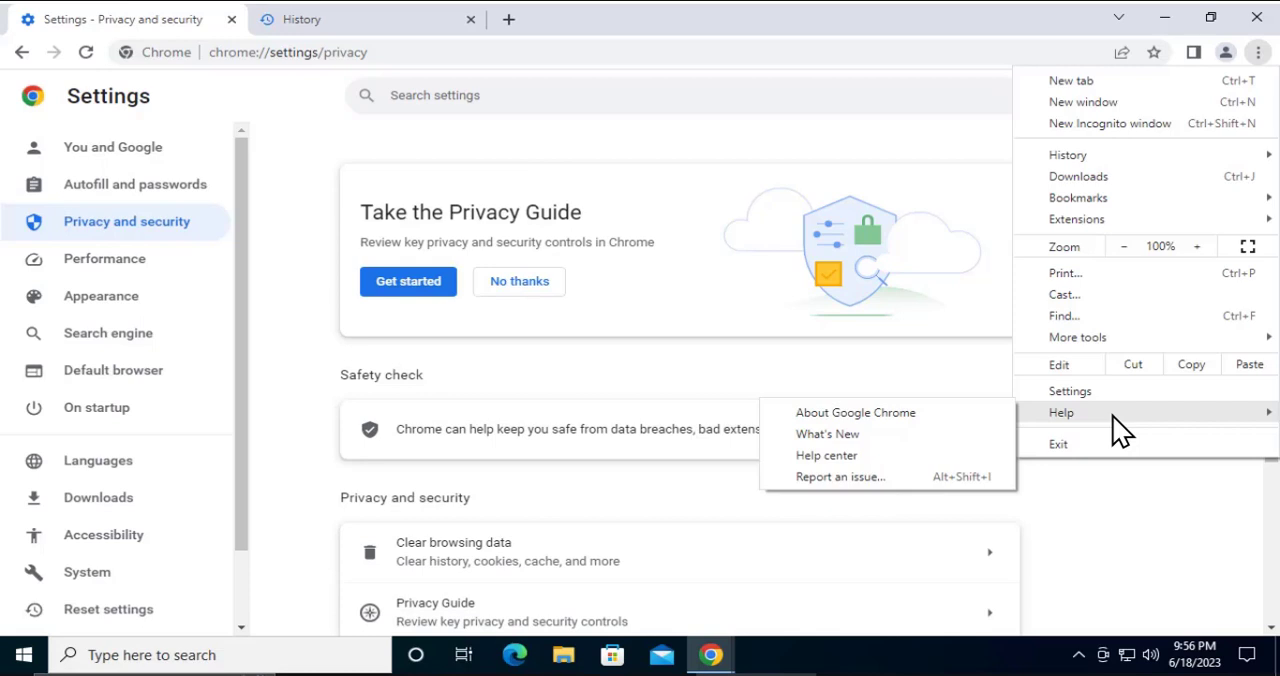
pyautogui.moveTo(1110, 430)
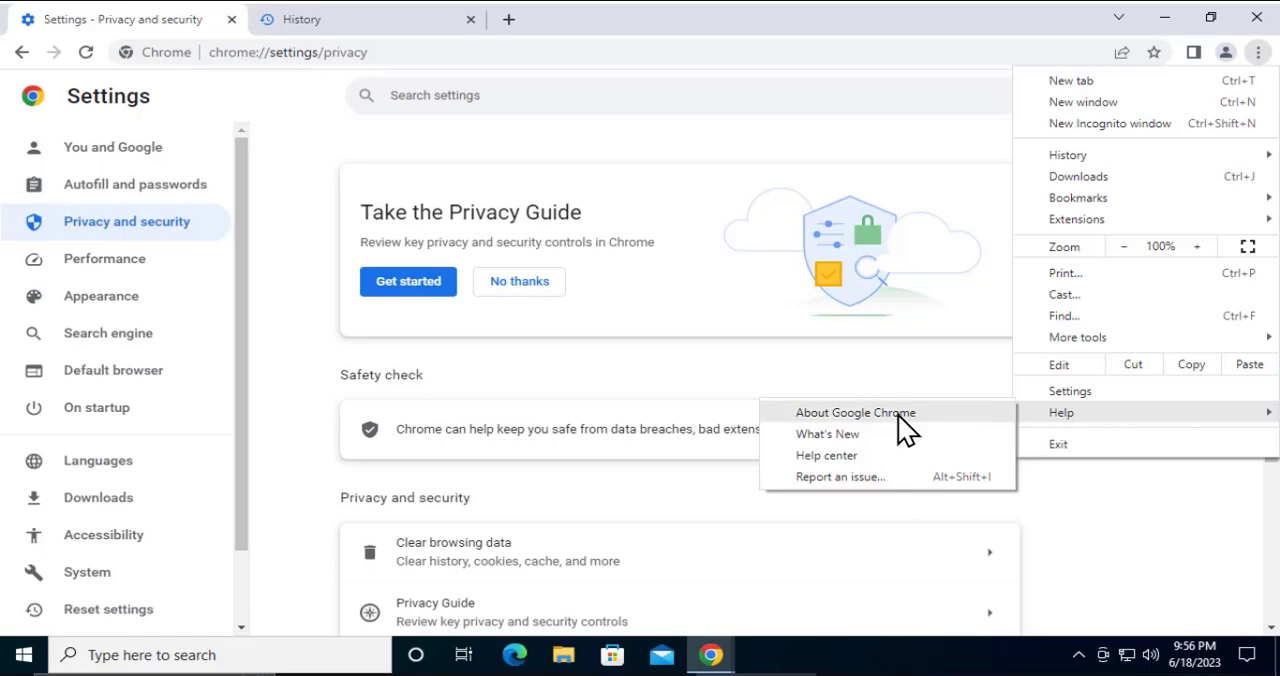
# Confirm via About Google Chrome that the browser is up to date at version 114.0.5735.134.
pyautogui.click(856, 412)
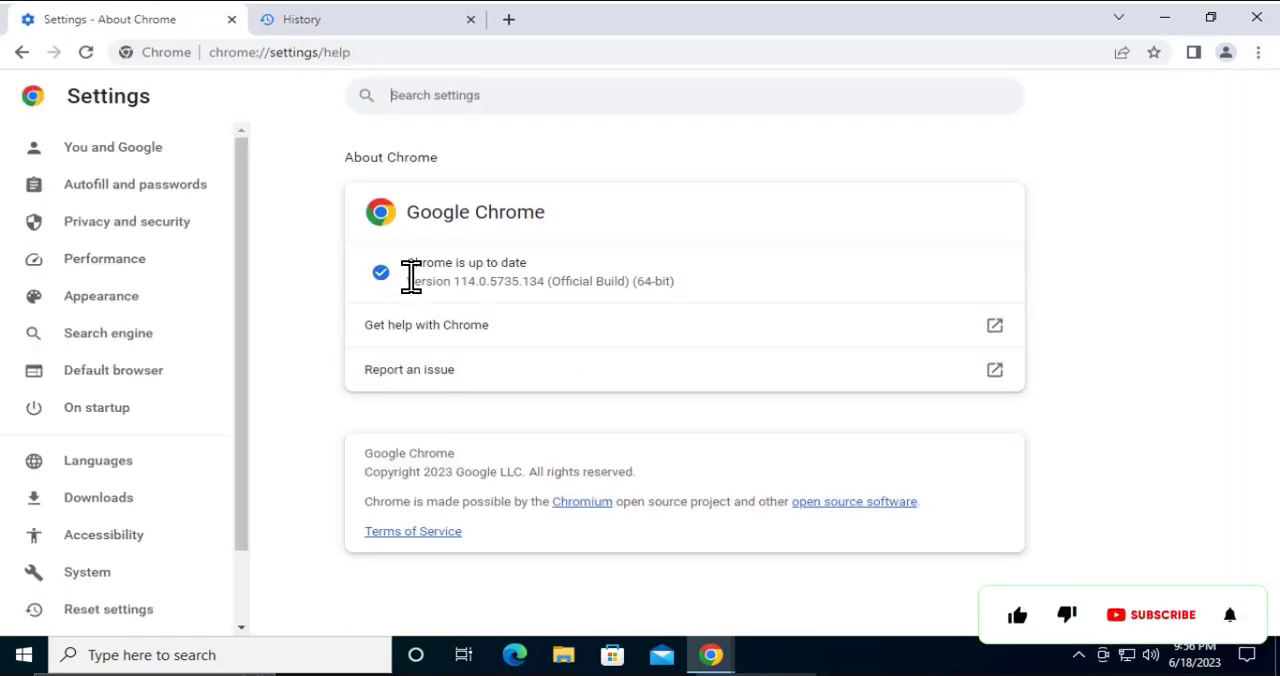
pyautogui.click(1016, 592)
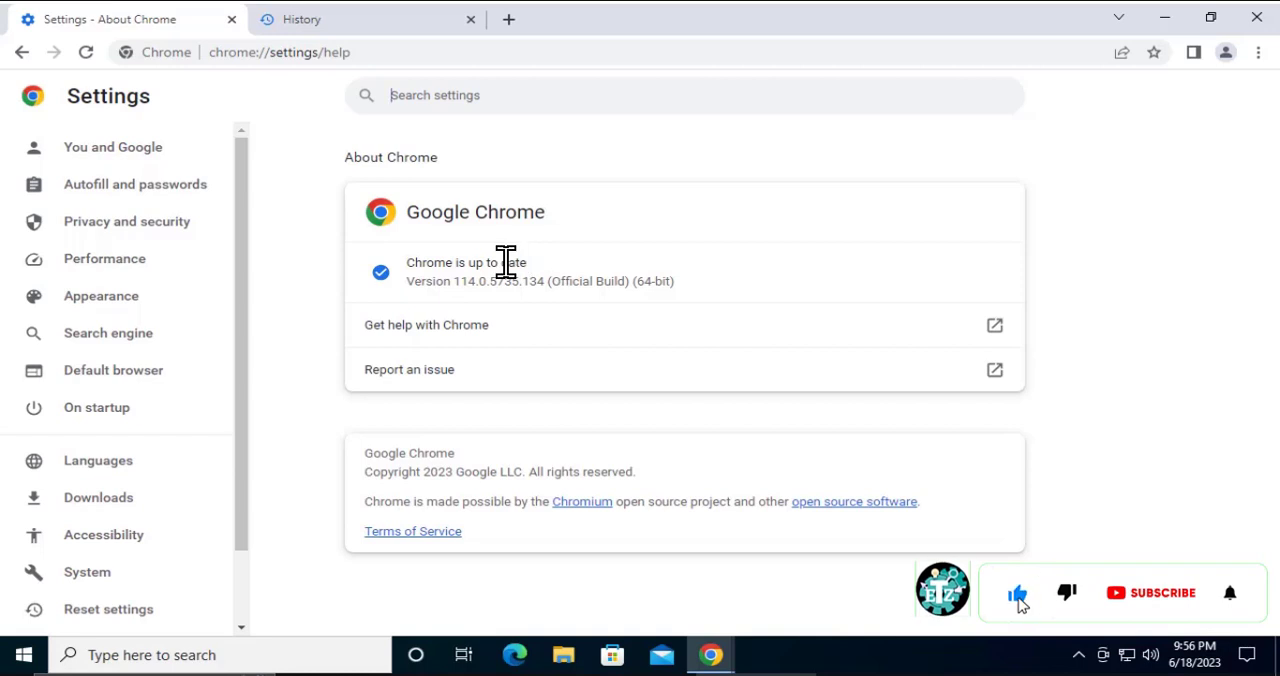
pyautogui.click(1160, 592)
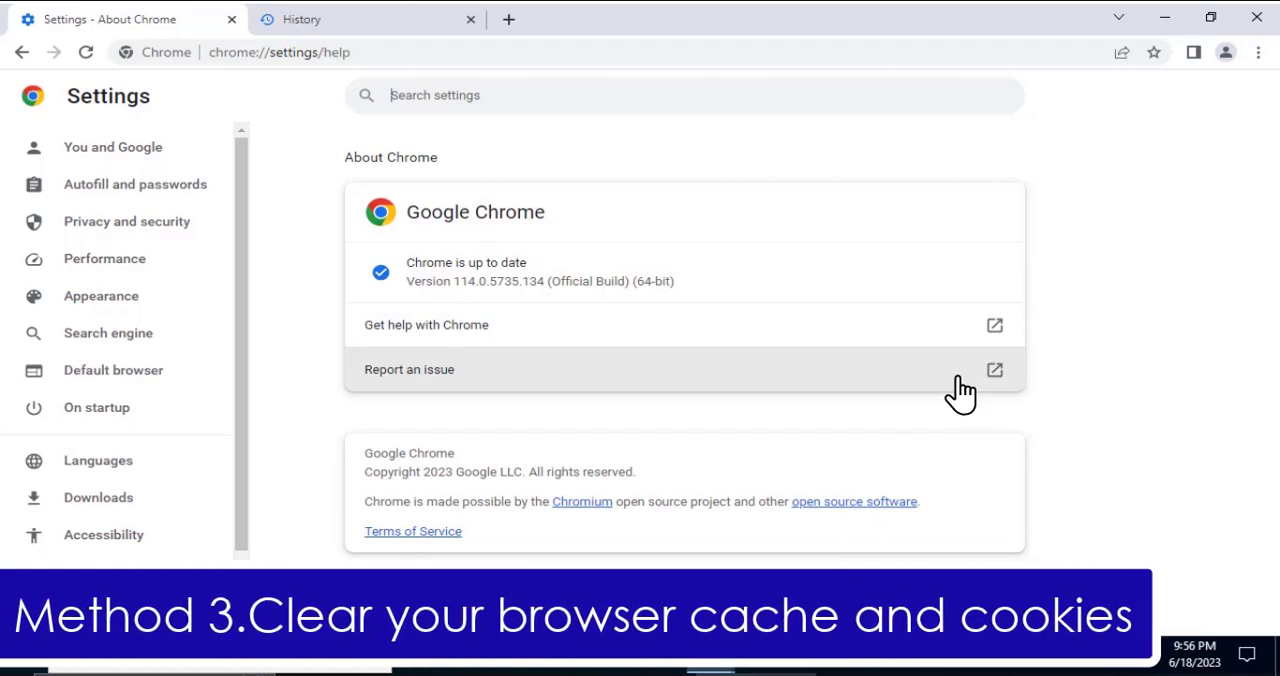
pyautogui.moveTo(1156, 304)
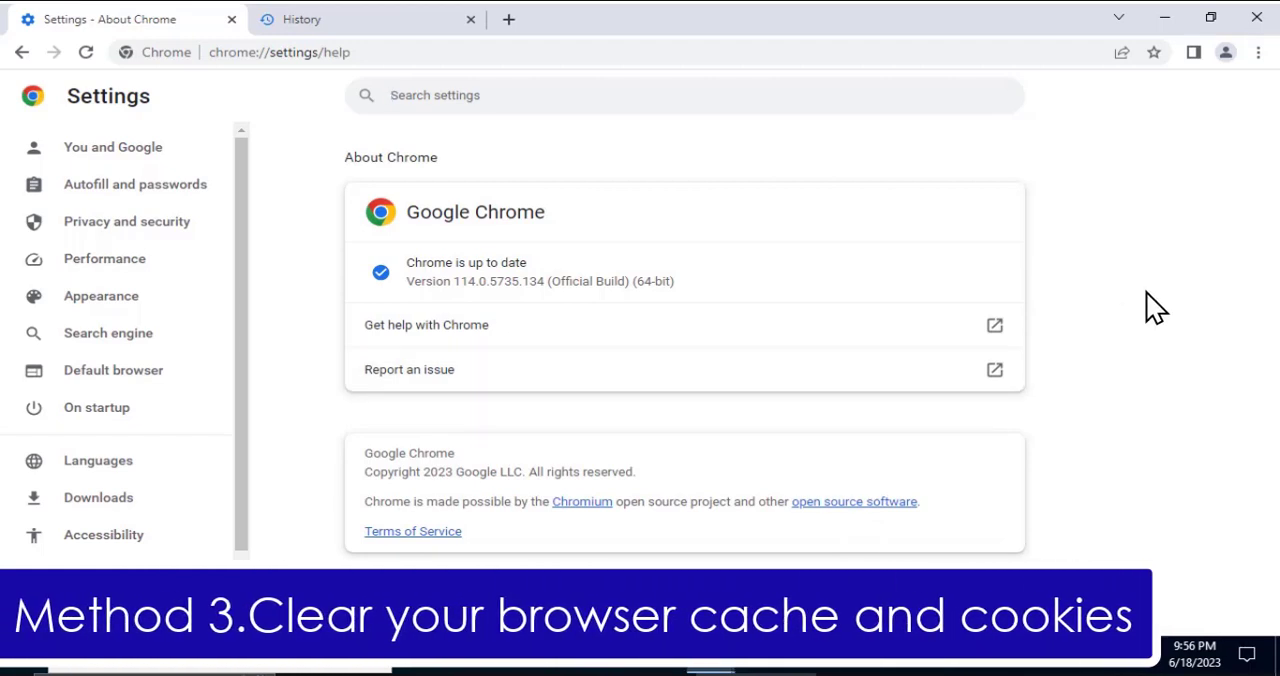
pyautogui.moveTo(1264, 64)
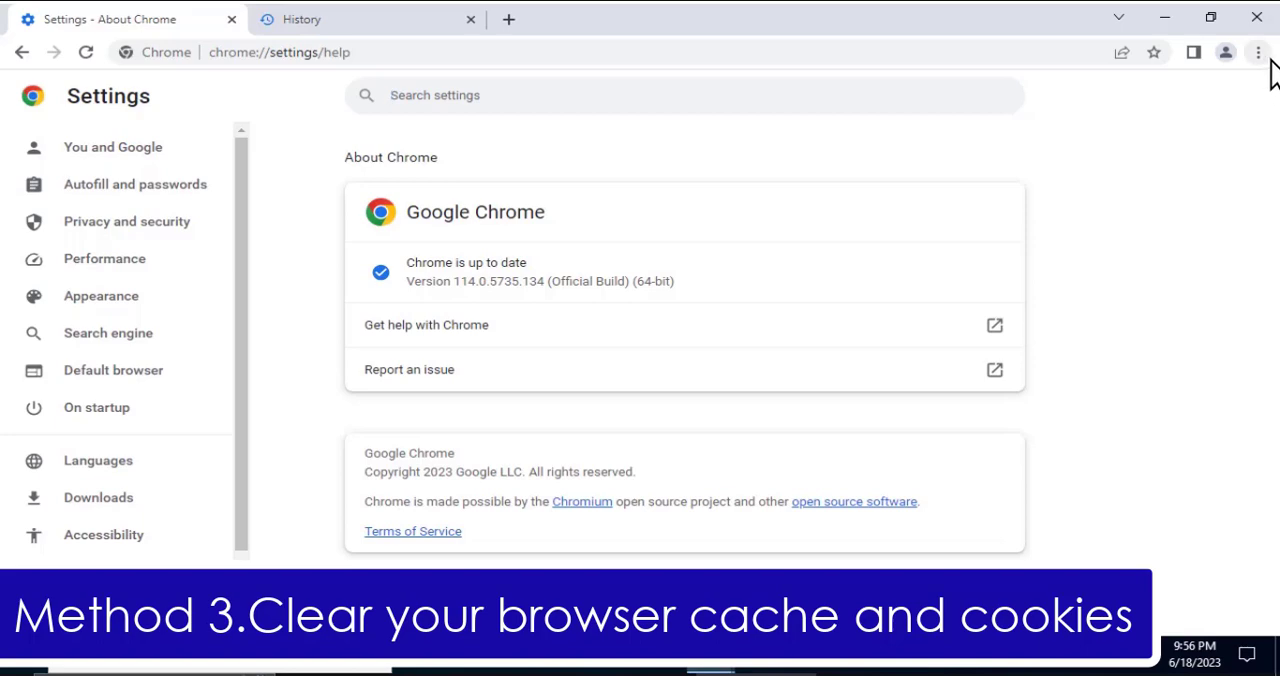
# Clear the last 4 weeks of browsing history, cookies and cached files.
pyautogui.click(1256, 52)
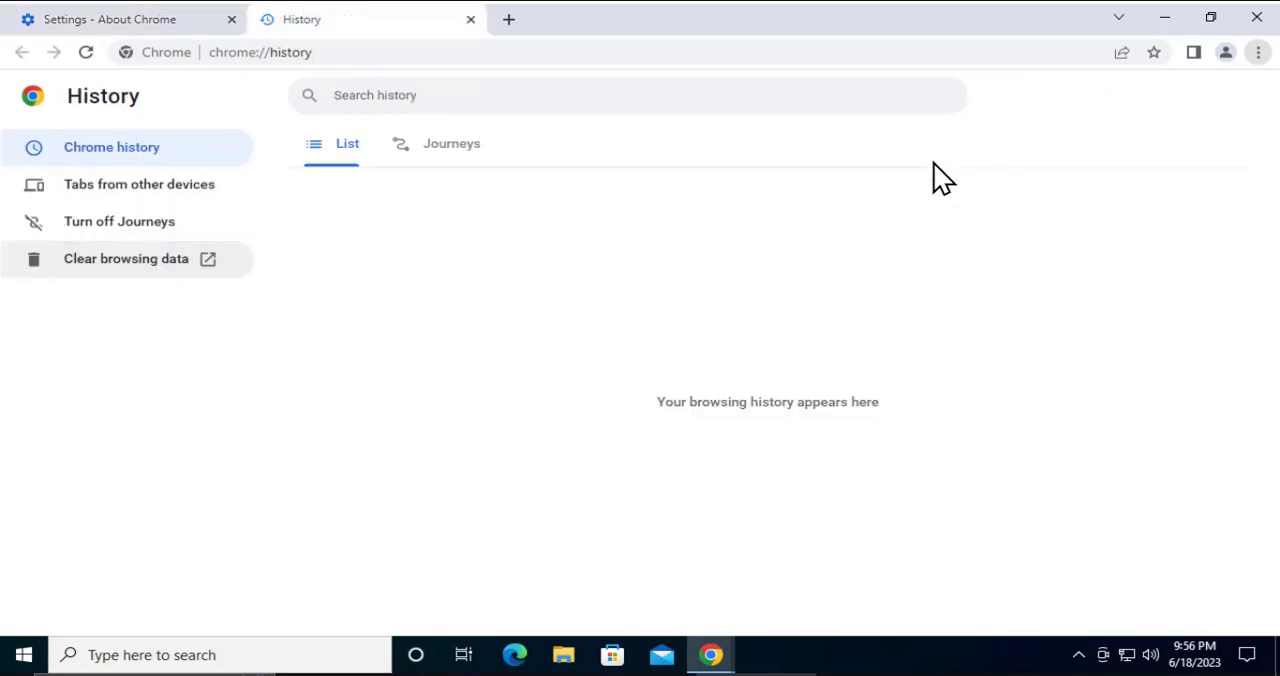
pyautogui.moveTo(126, 258)
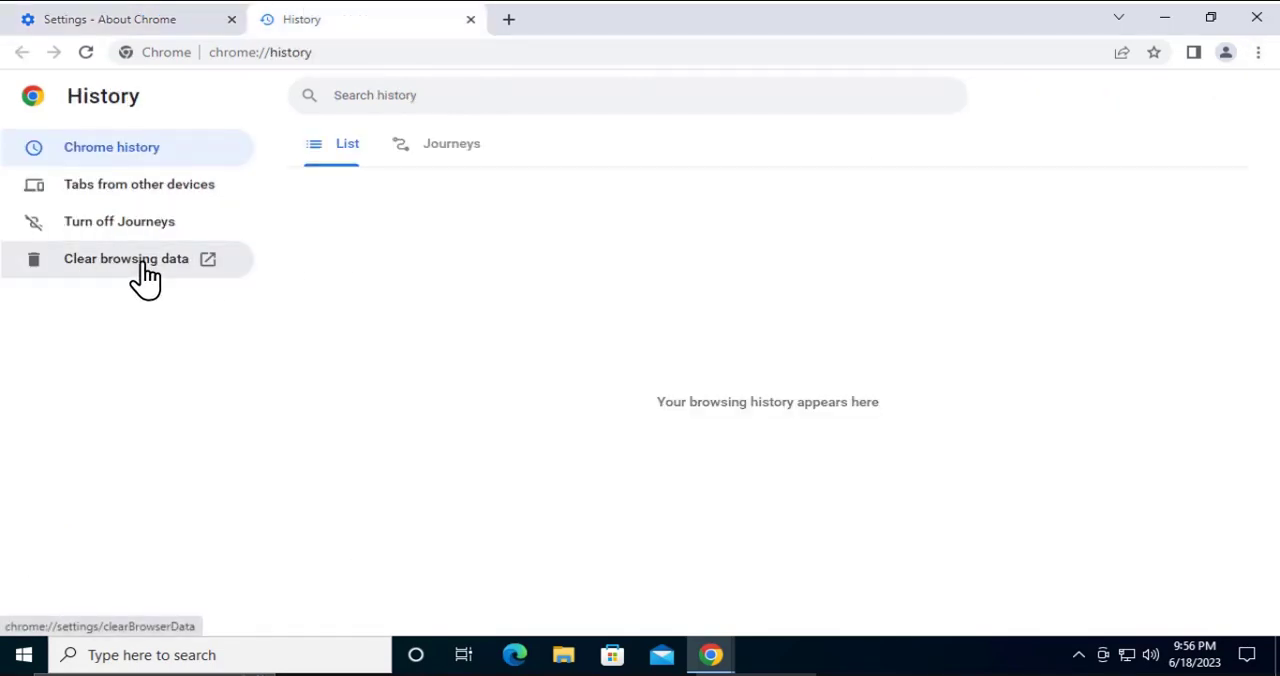
pyautogui.click(126, 258)
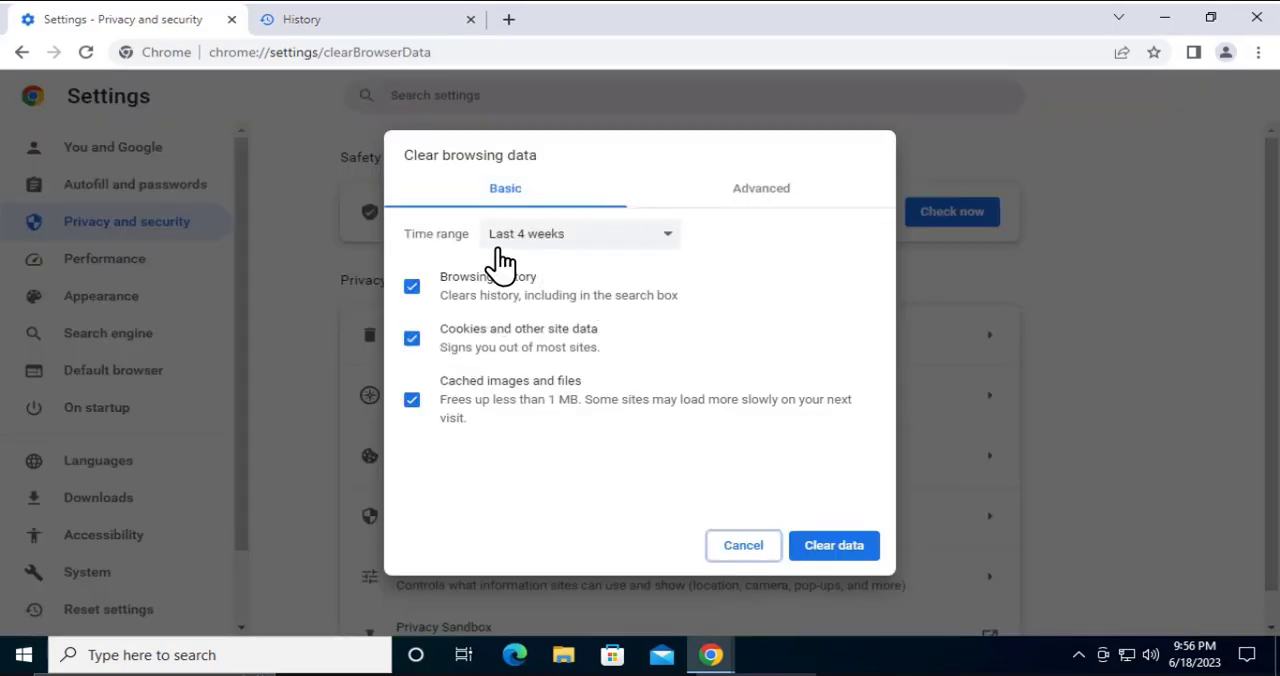
pyautogui.moveTo(564, 248)
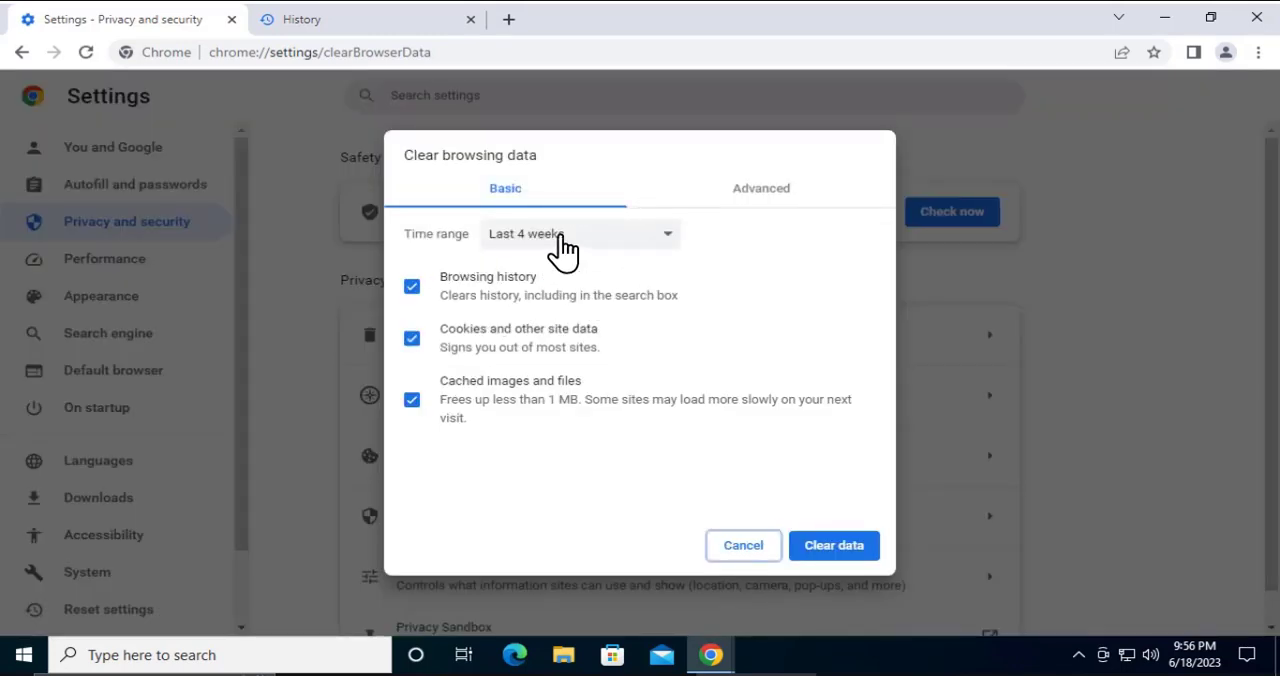
pyautogui.click(578, 232)
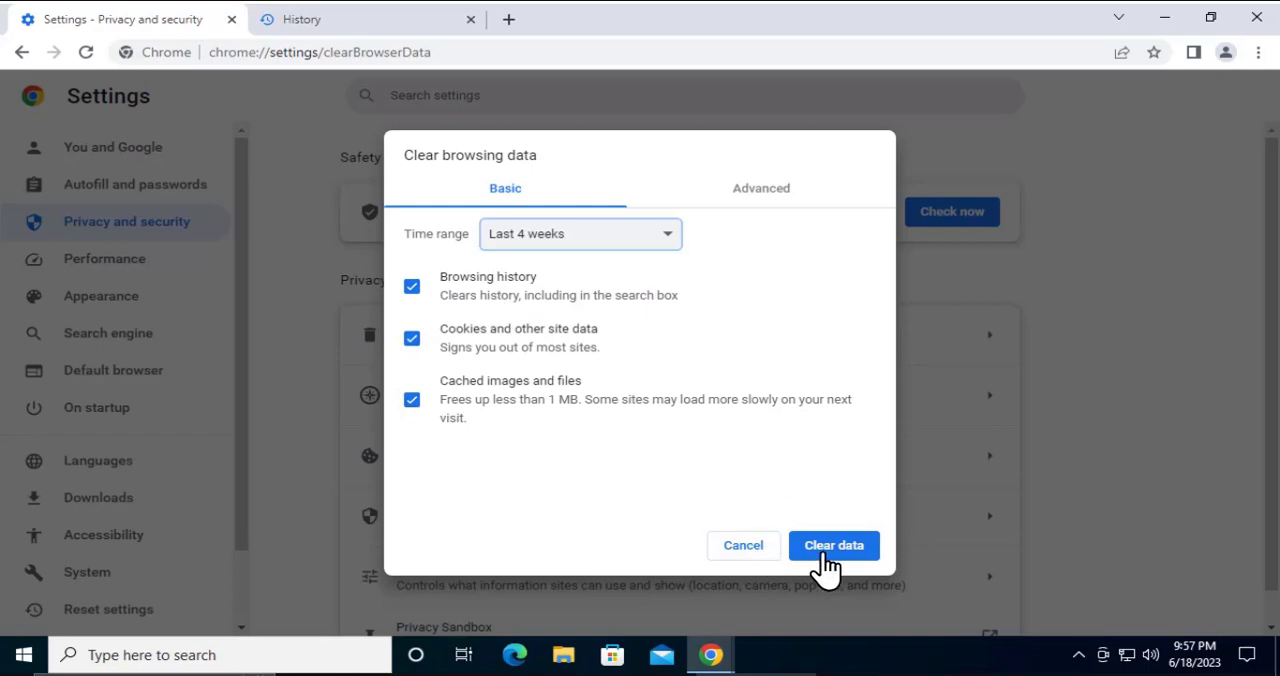
pyautogui.click(832, 544)
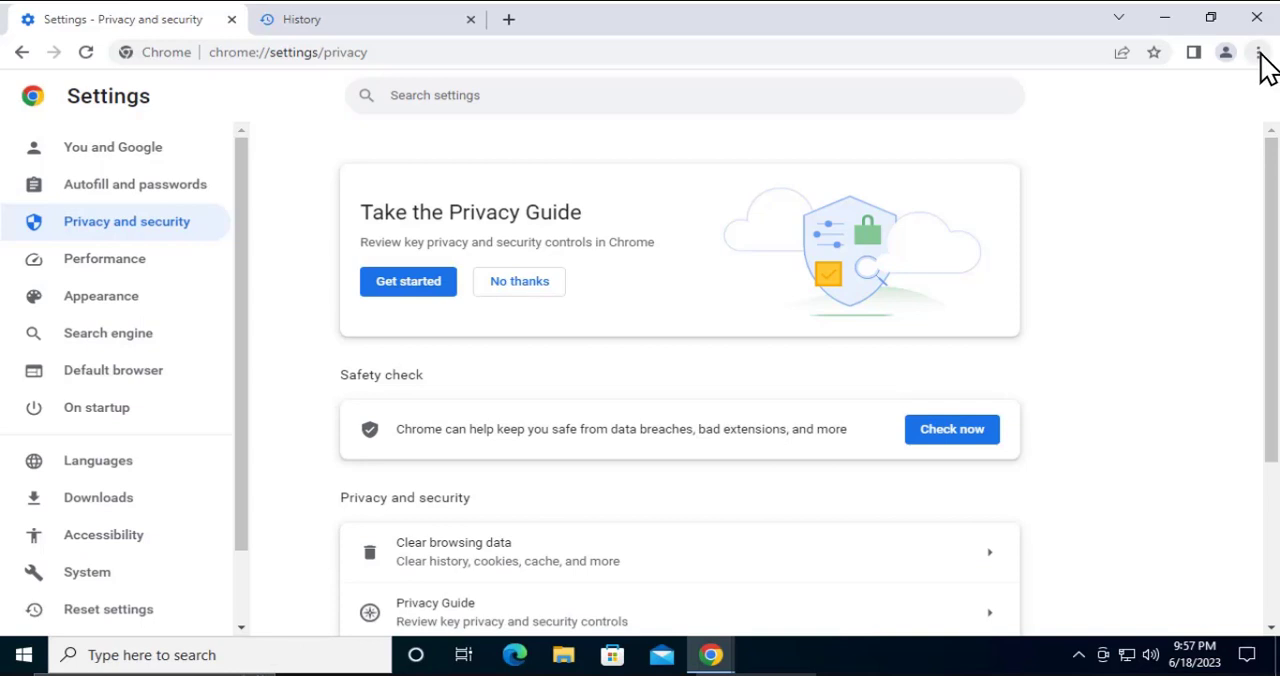
pyautogui.moveTo(1268, 52)
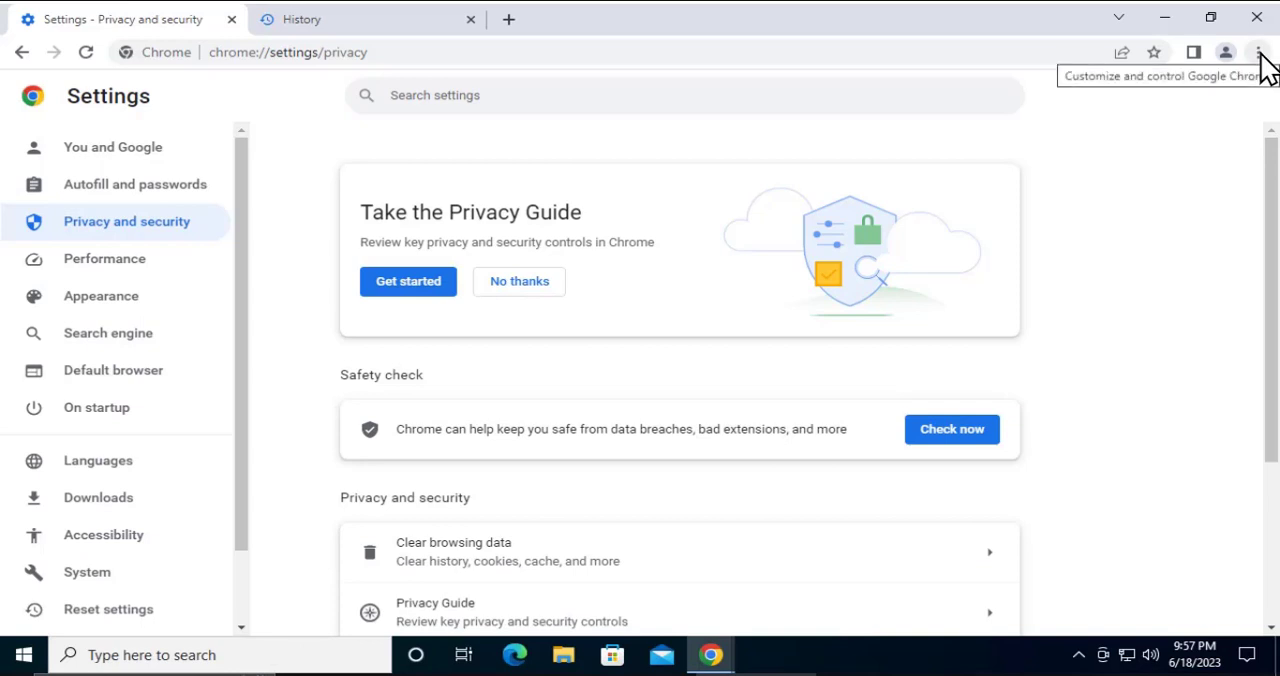
# Toggle Developer mode on and back off on the Extensions page.
pyautogui.click(1260, 52)
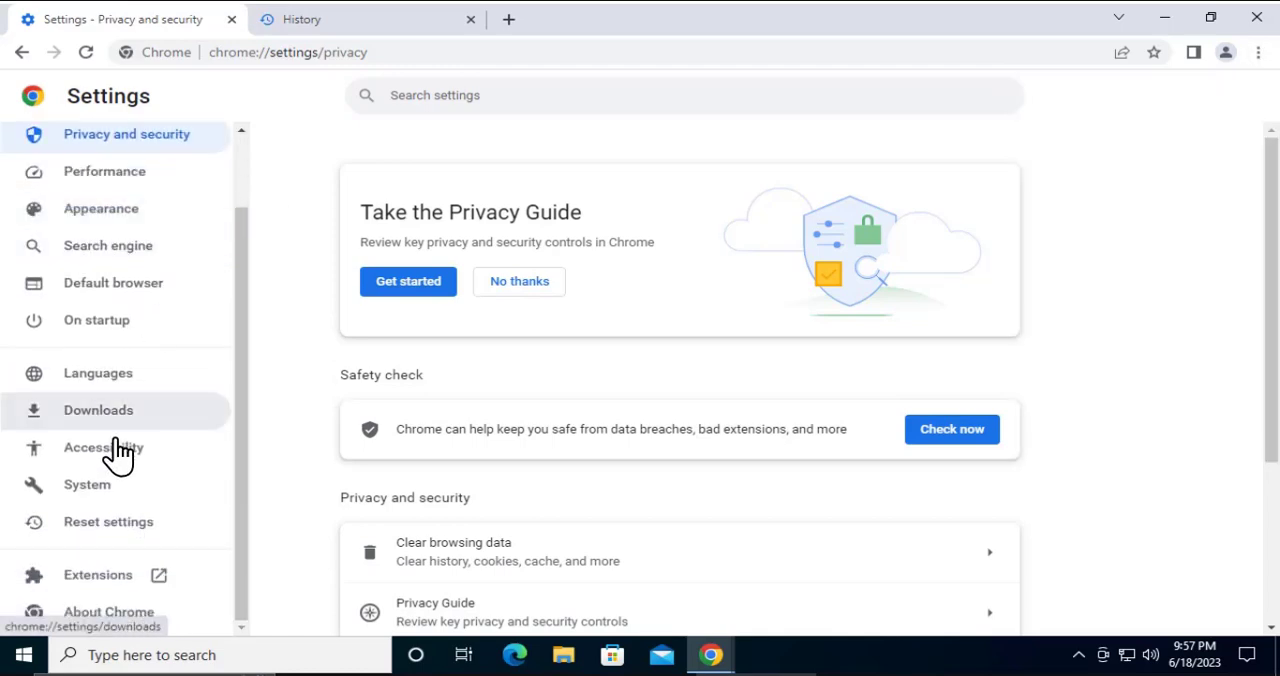
pyautogui.moveTo(98, 574)
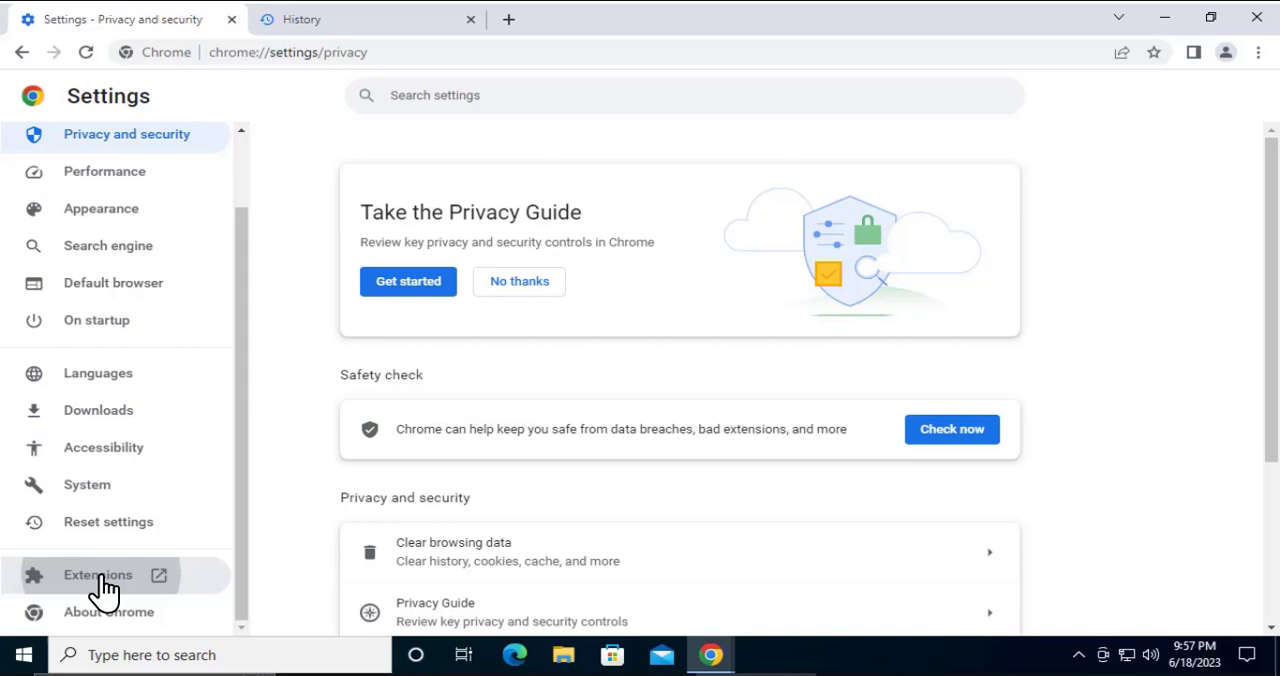
pyautogui.click(98, 574)
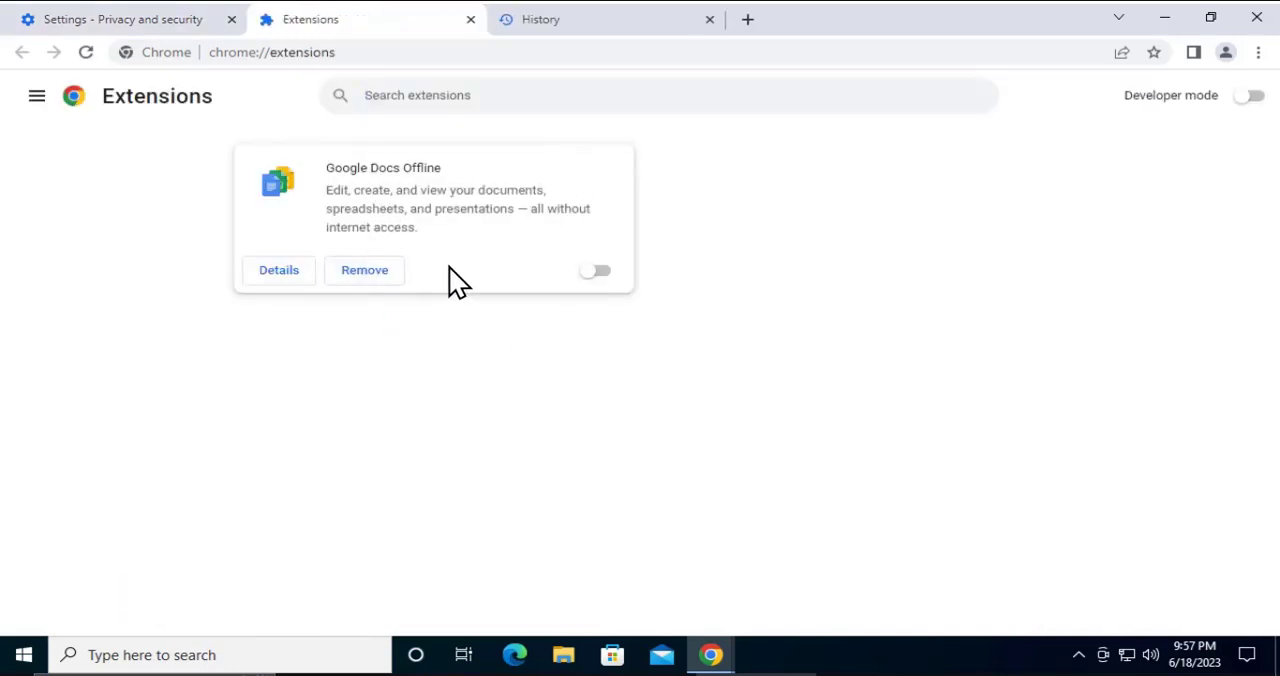
pyautogui.moveTo(652, 296)
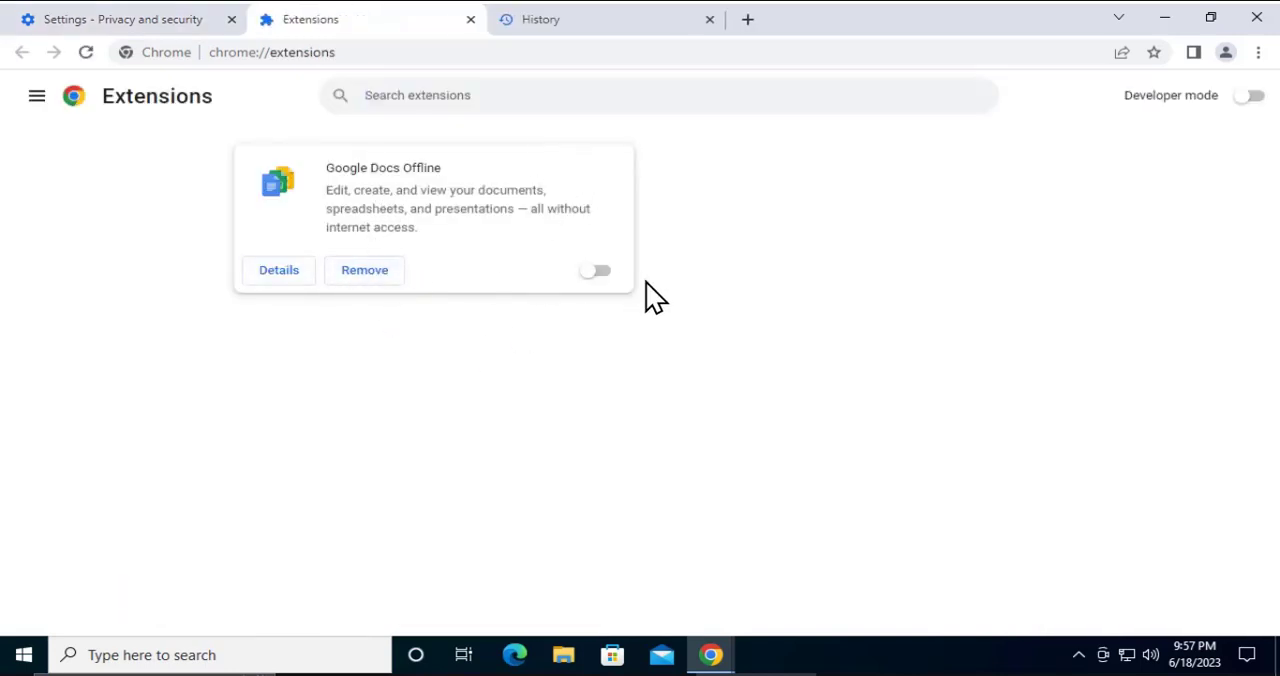
pyautogui.moveTo(364, 270)
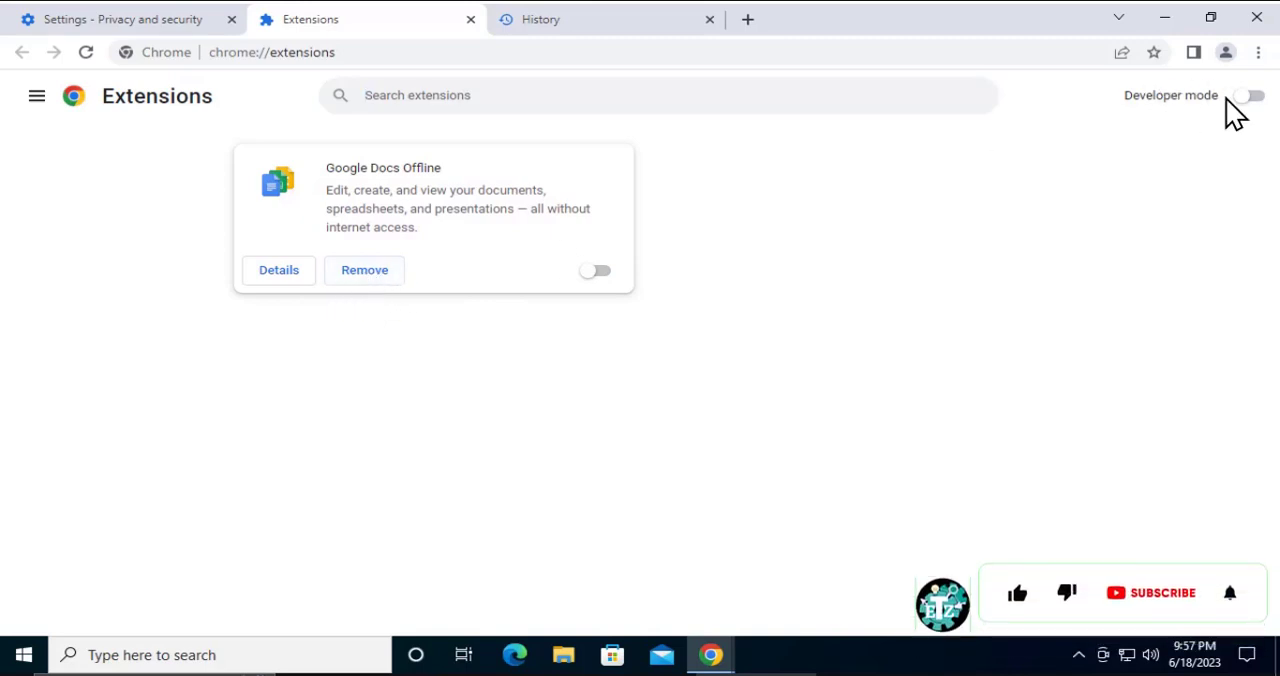
pyautogui.click(1250, 96)
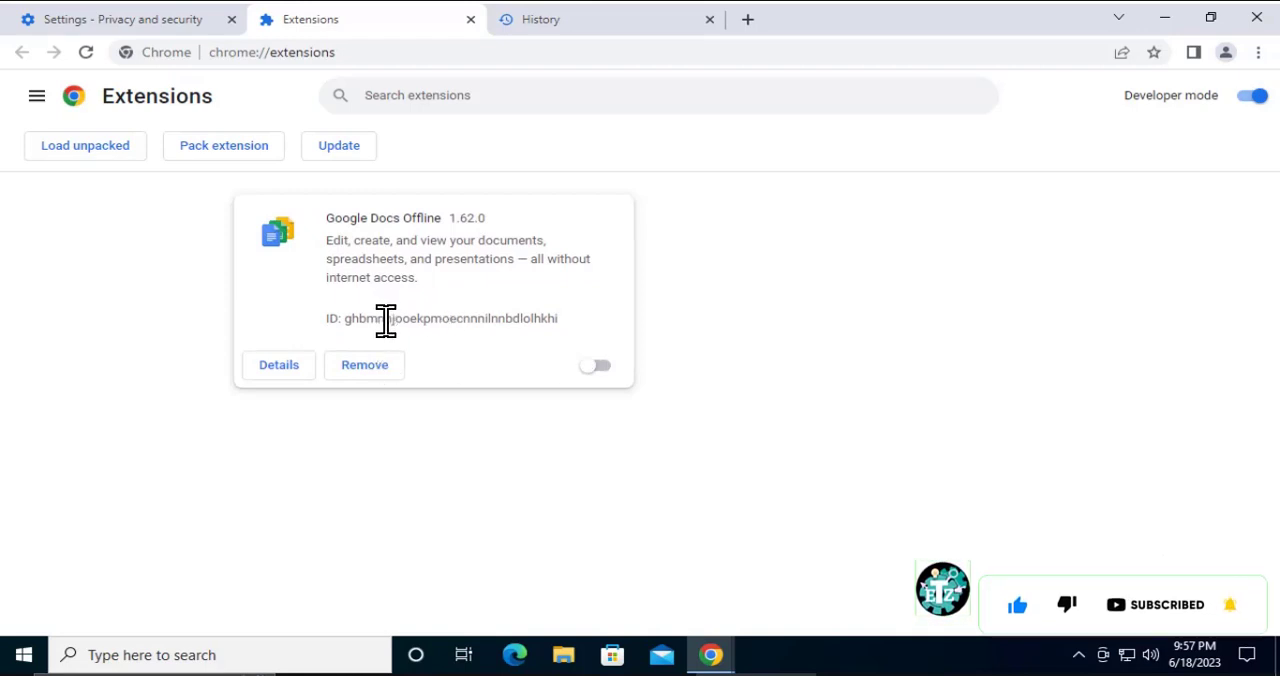
pyautogui.moveTo(570, 278)
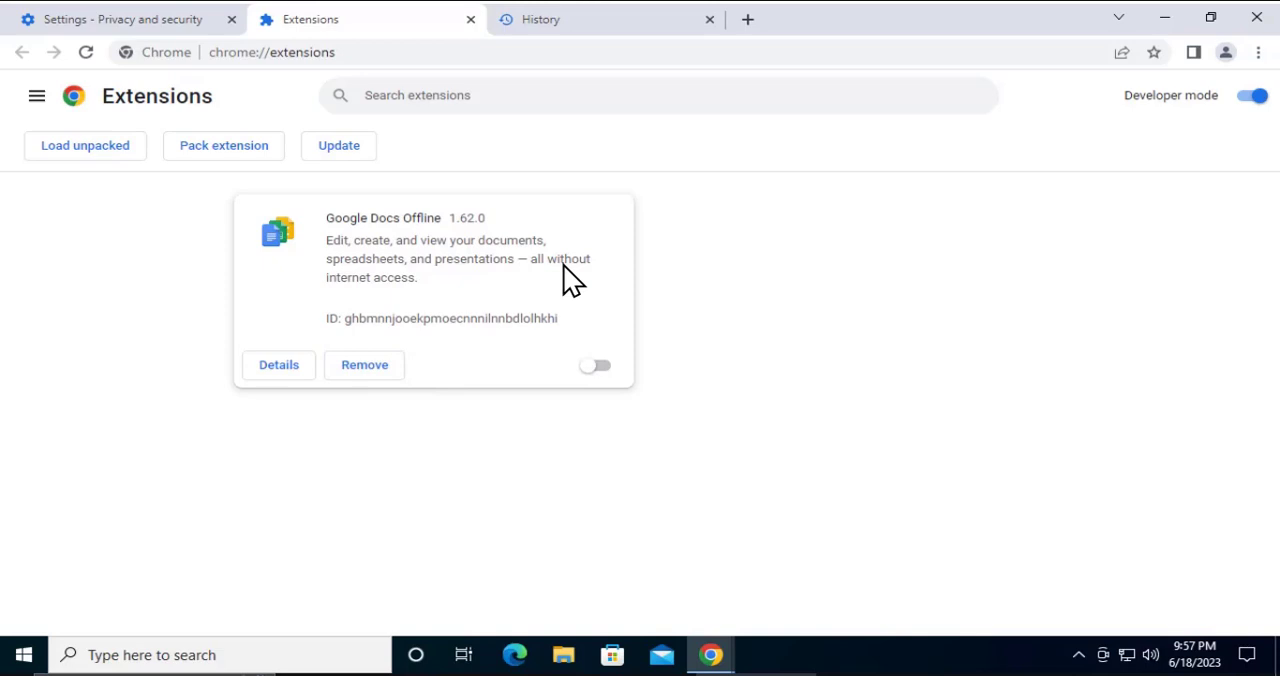
pyautogui.click(1250, 96)
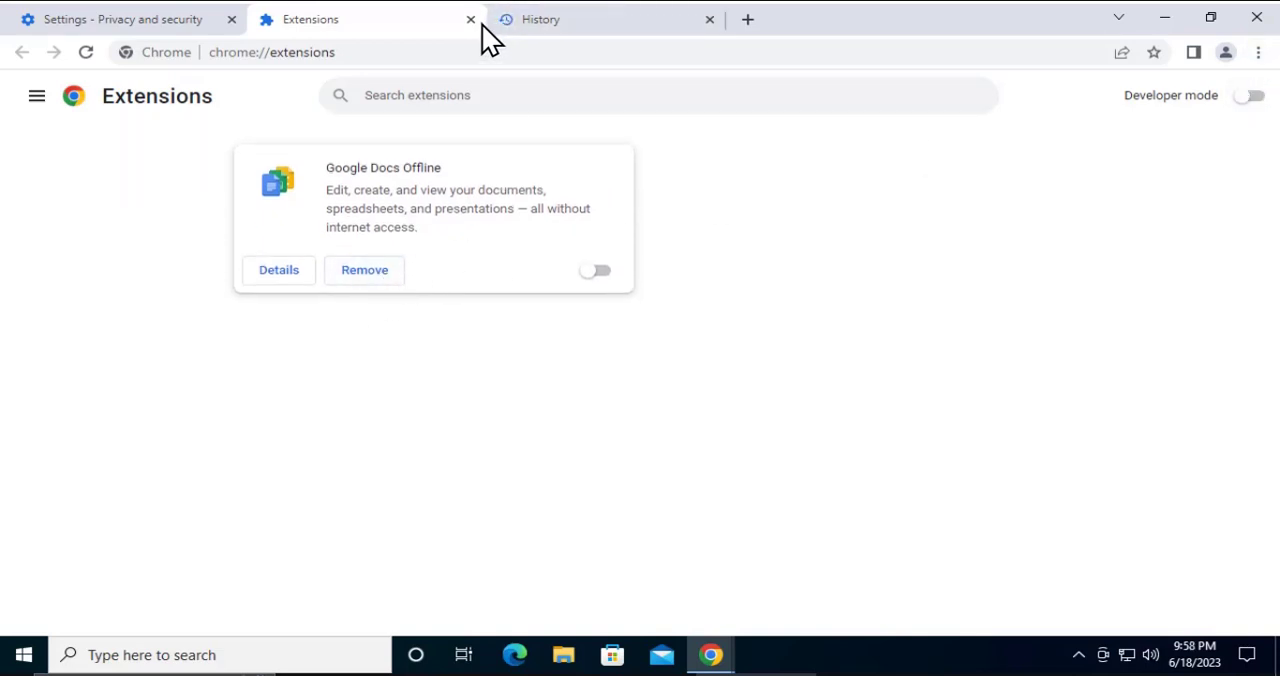
# Close the Extensions and Settings tabs to return to the Messenger call.
pyautogui.click(472, 20)
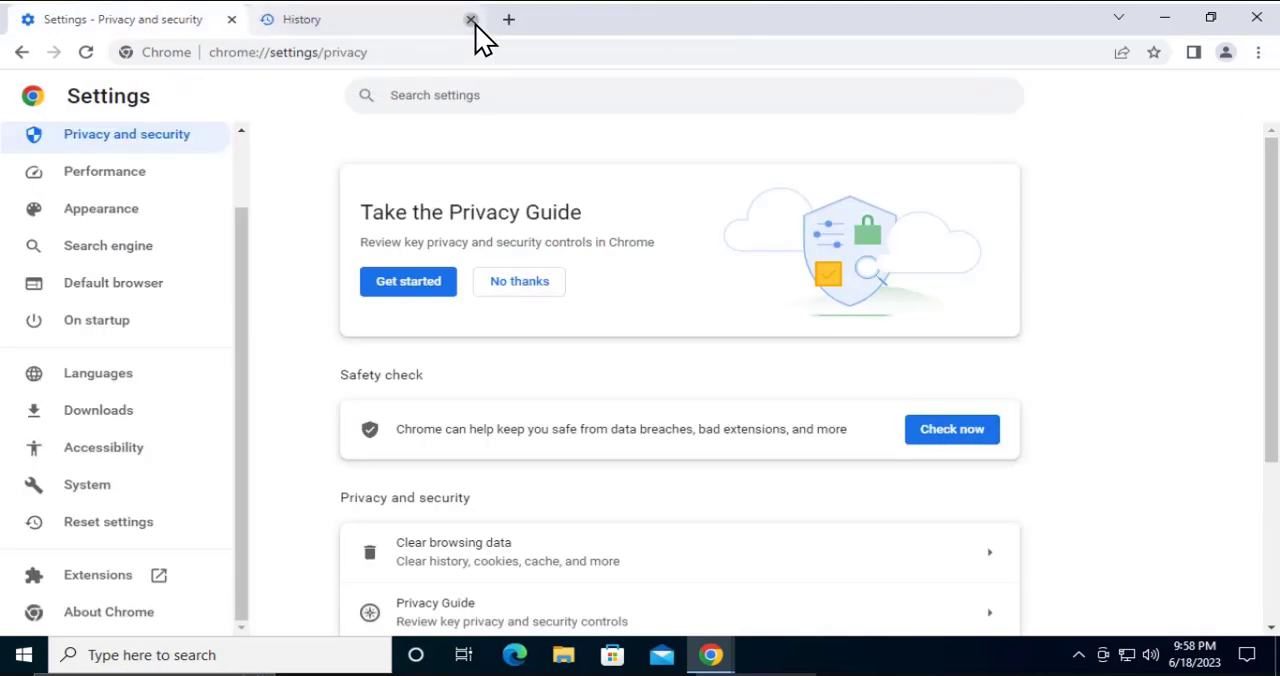
pyautogui.click(472, 20)
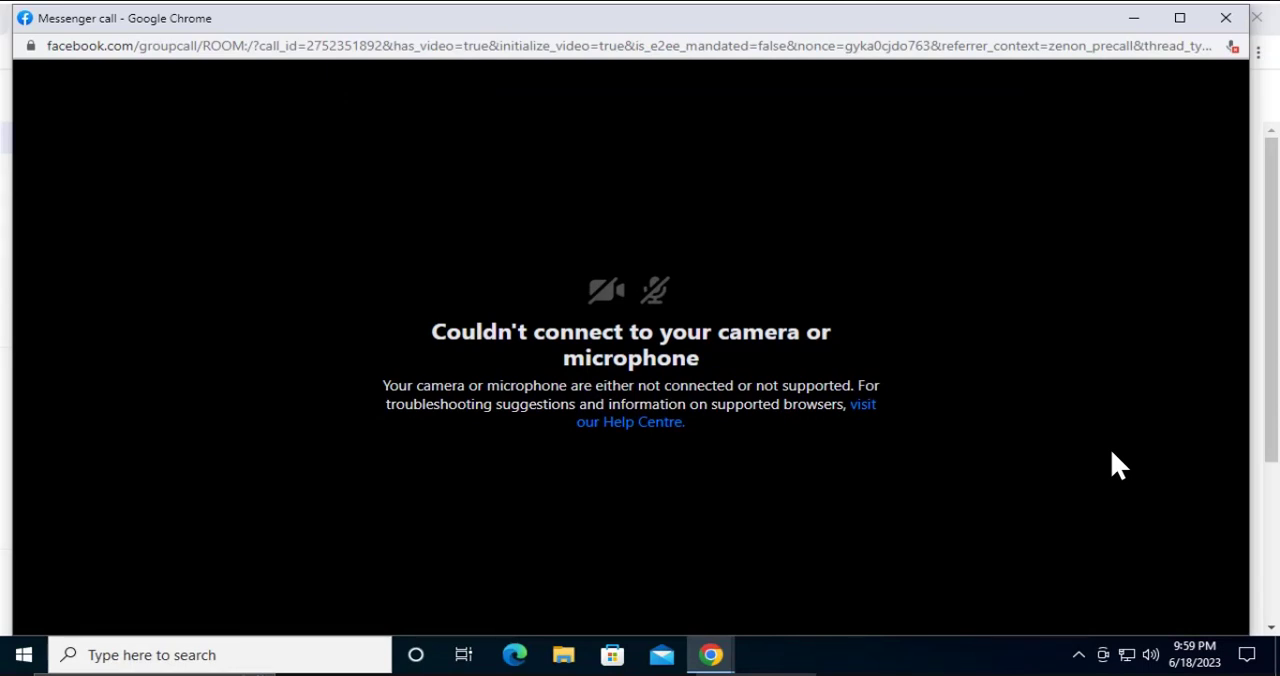
pyautogui.moveTo(446, 336)
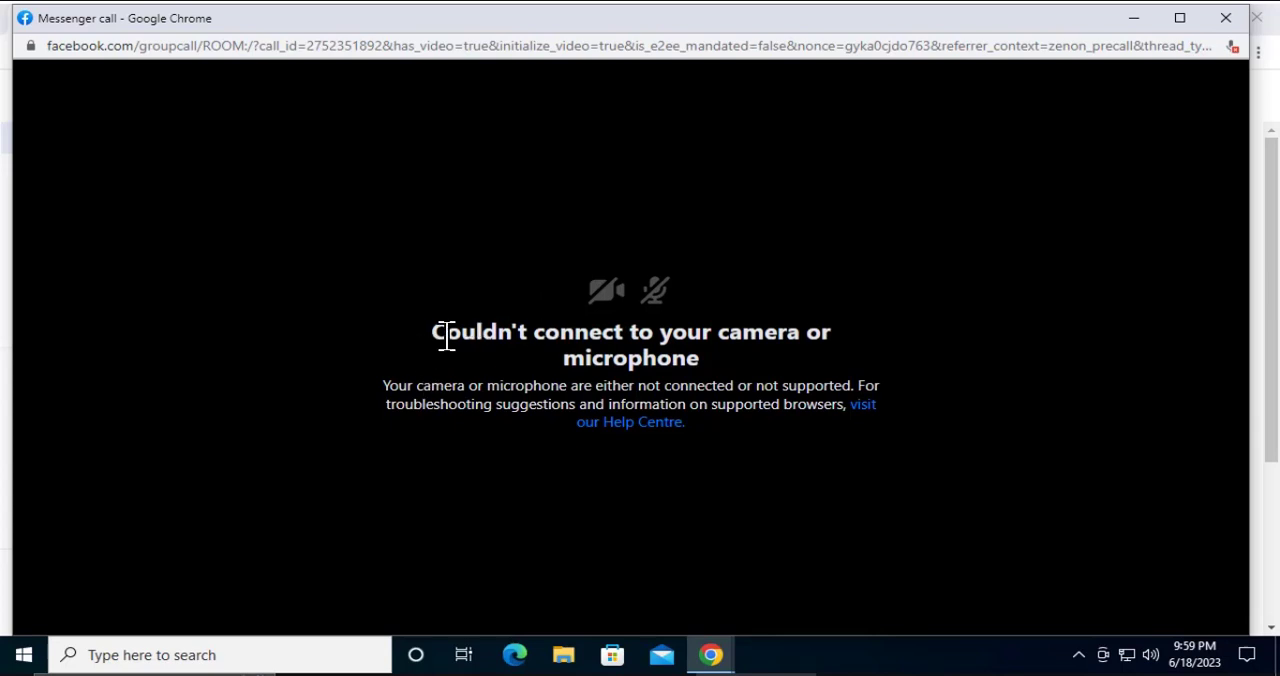
pyautogui.moveTo(1250, 78)
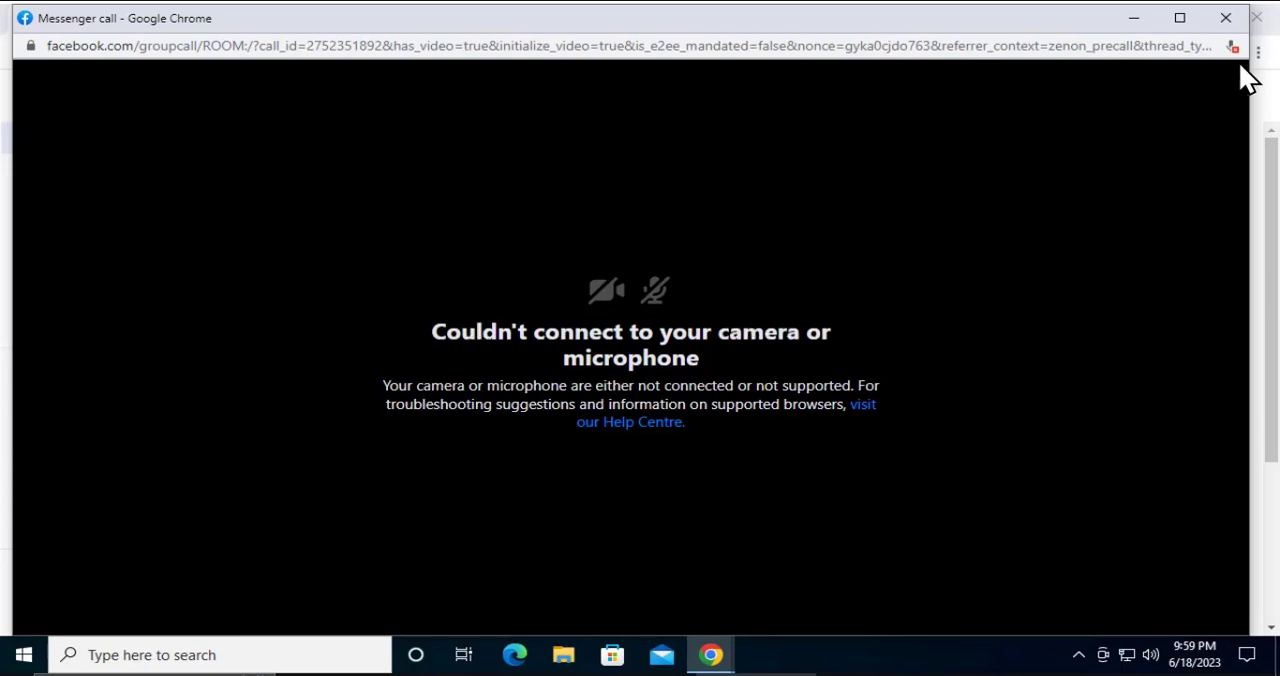
pyautogui.click(1232, 46)
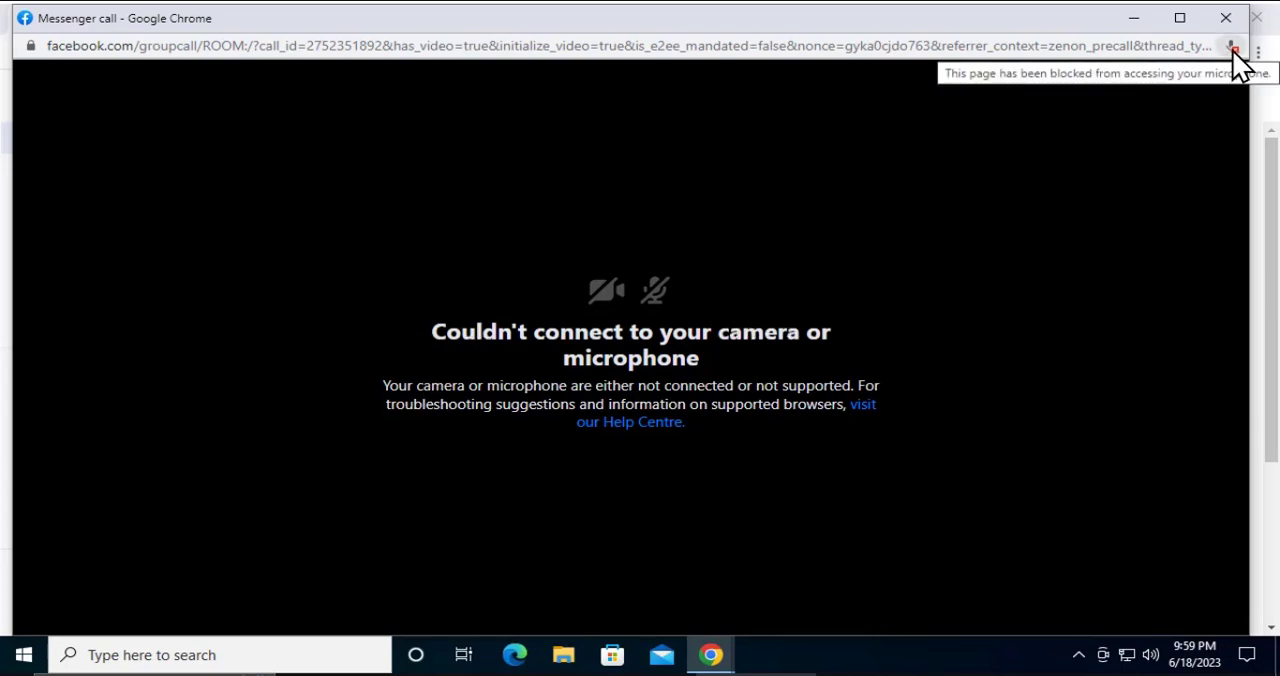
pyautogui.click(1232, 46)
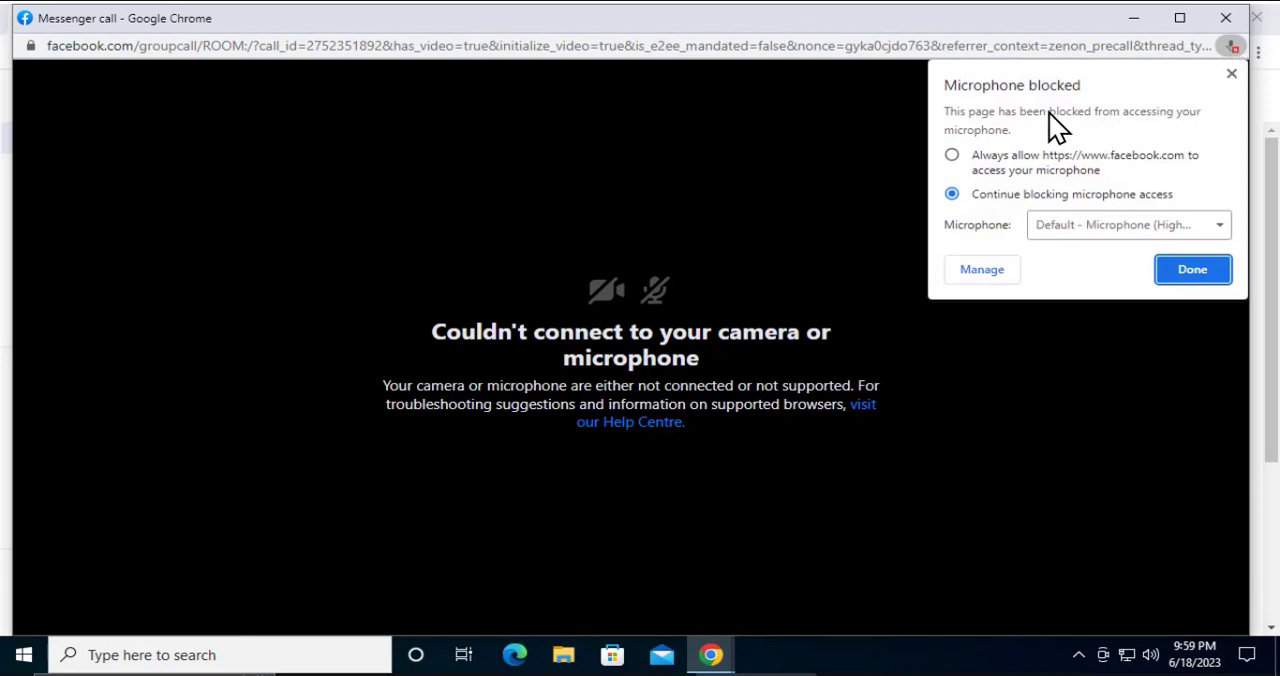
pyautogui.moveTo(992, 170)
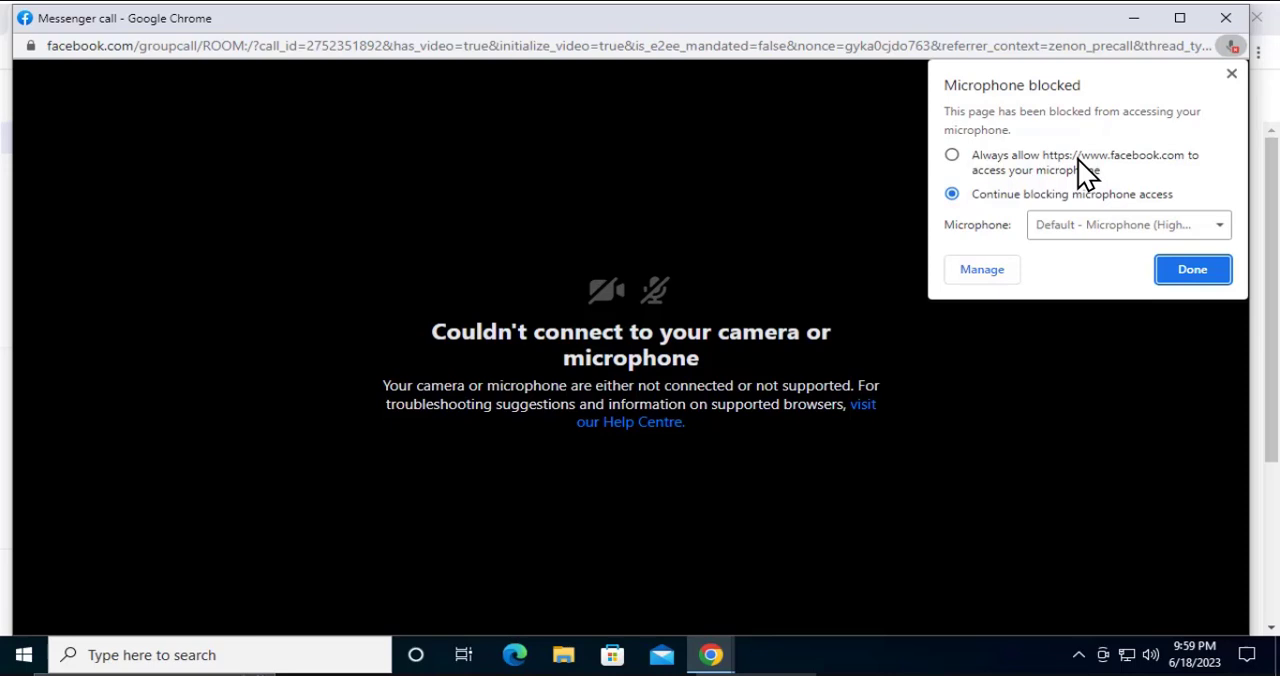
pyautogui.moveTo(1198, 164)
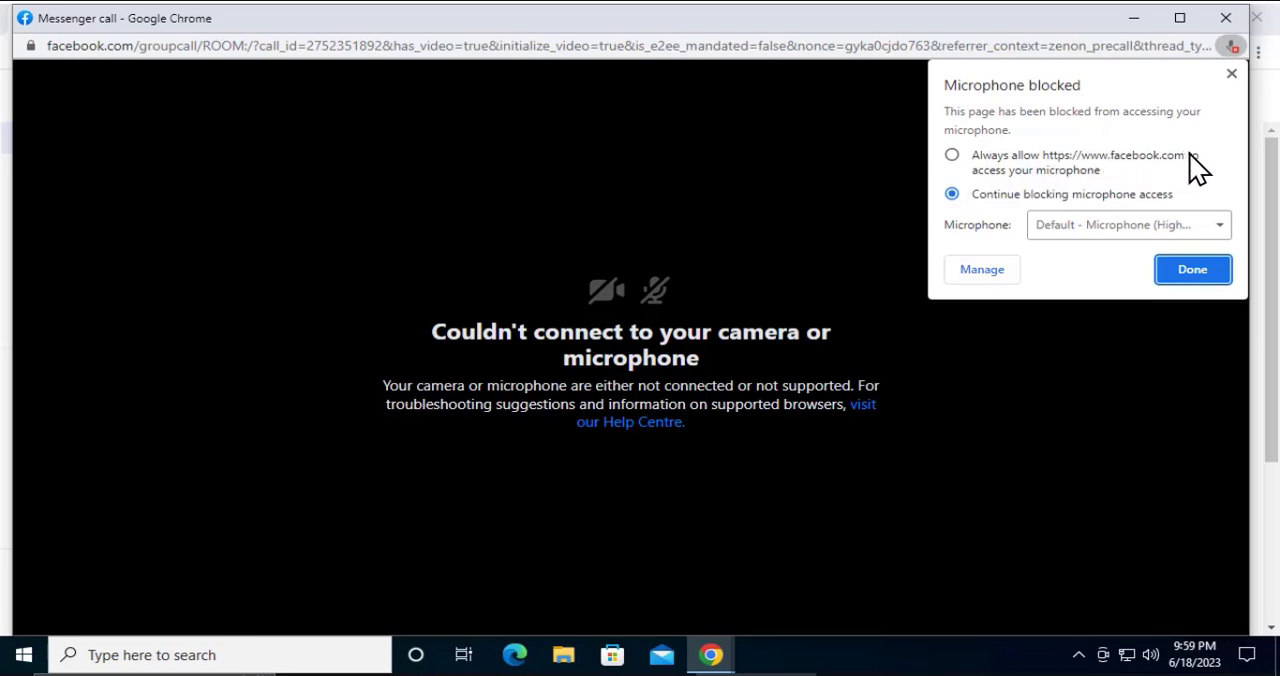
pyautogui.moveTo(1100, 190)
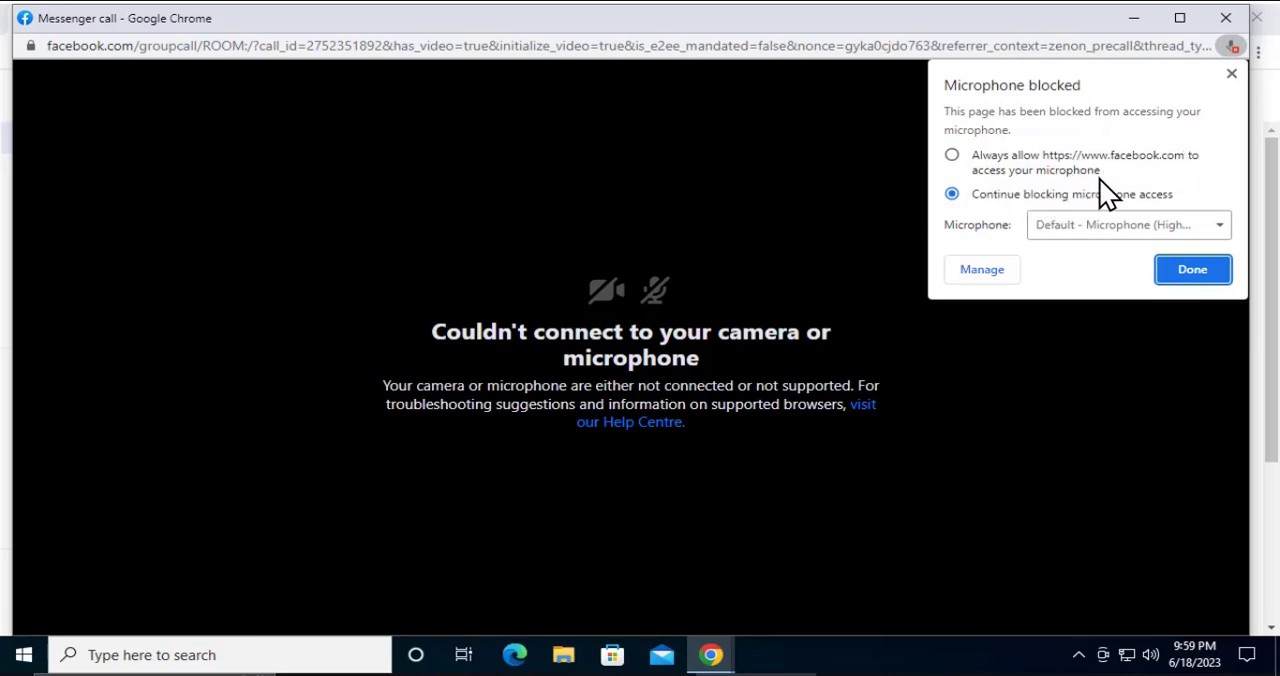
pyautogui.click(952, 154)
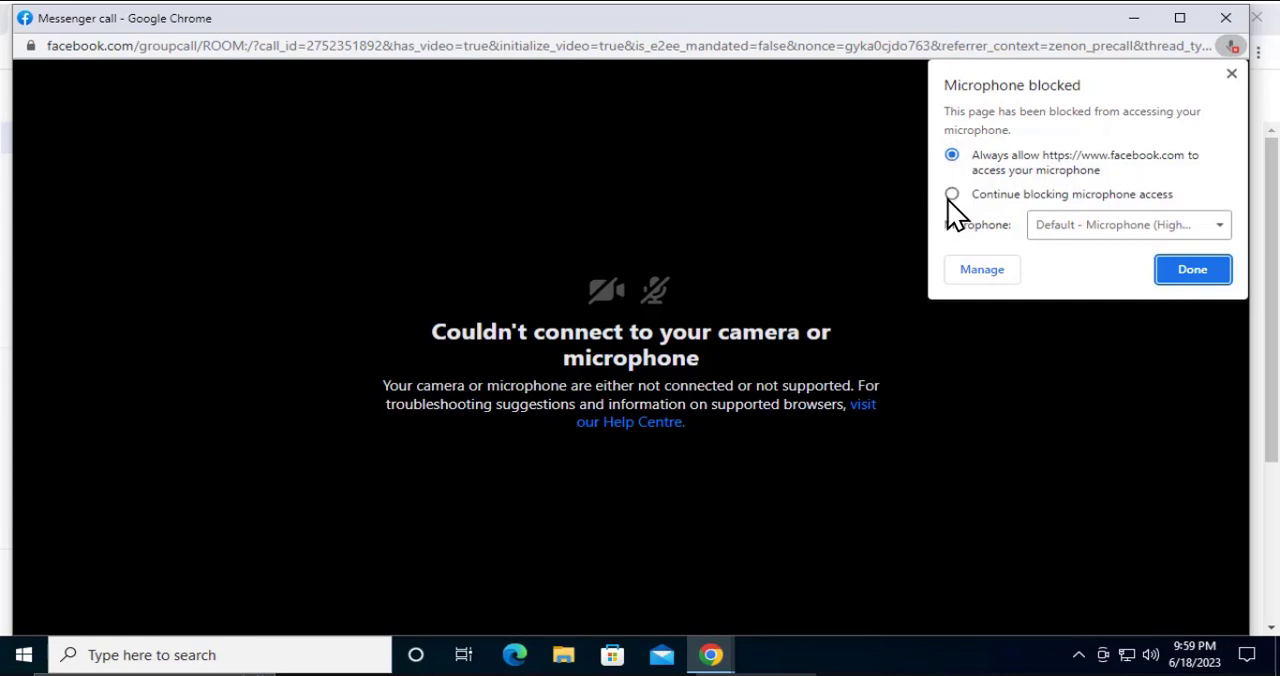
pyautogui.click(1192, 268)
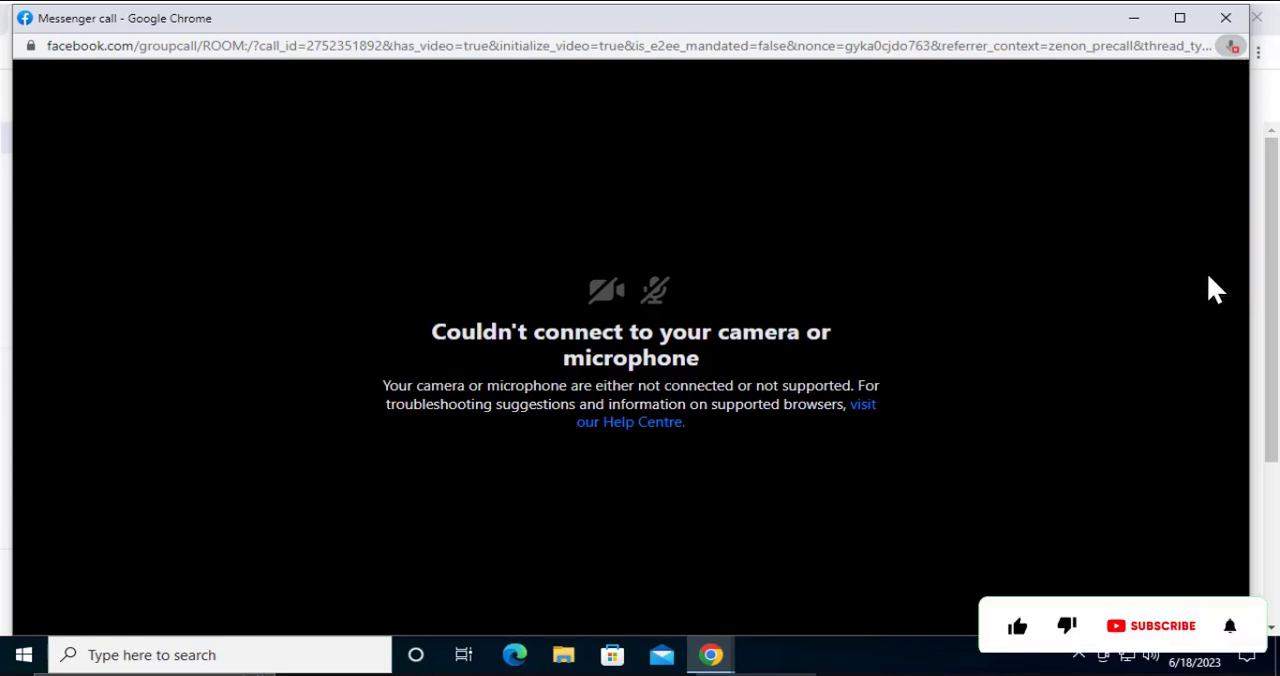
pyautogui.click(1016, 592)
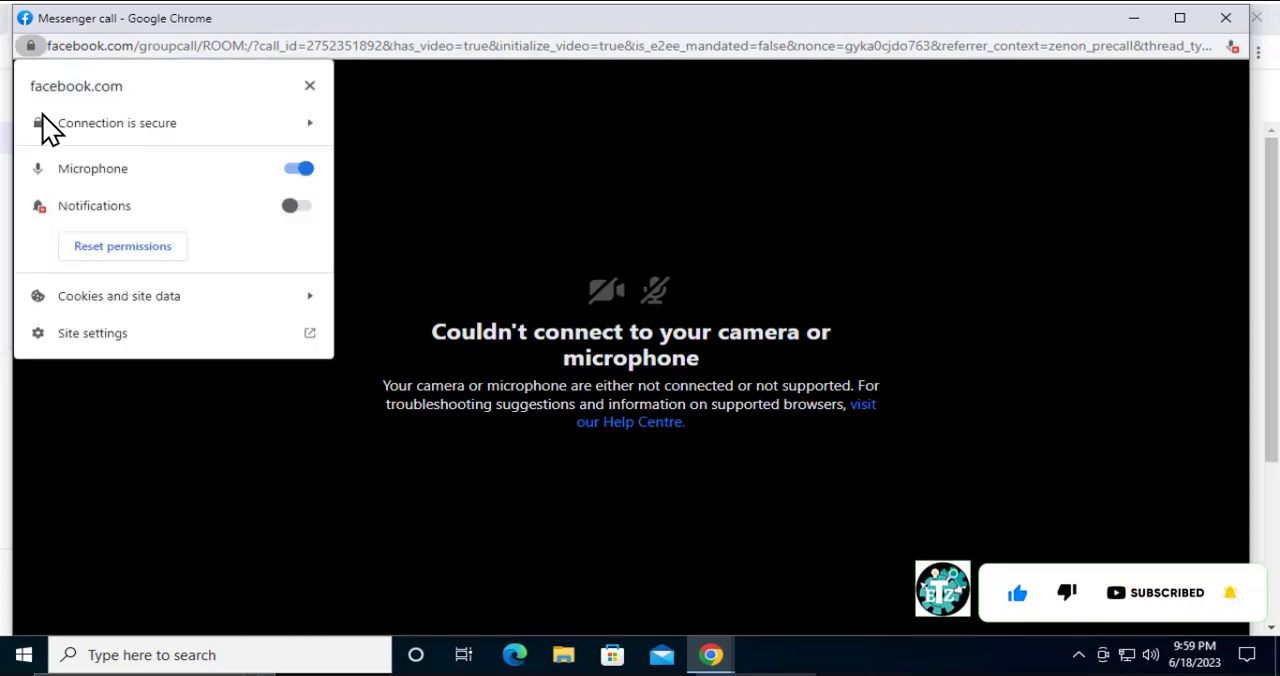
# Set Camera to Allow for facebook.com in its site settings permissions.
pyautogui.click(92, 332)
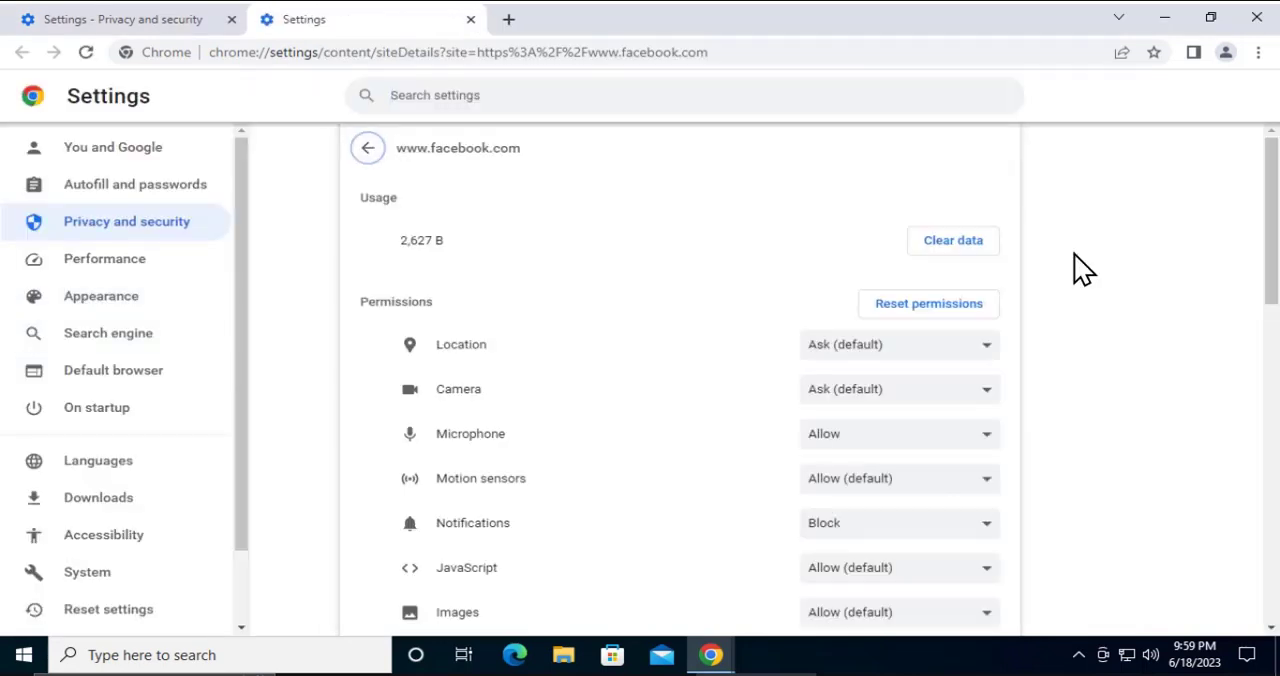
pyautogui.scroll(-3)
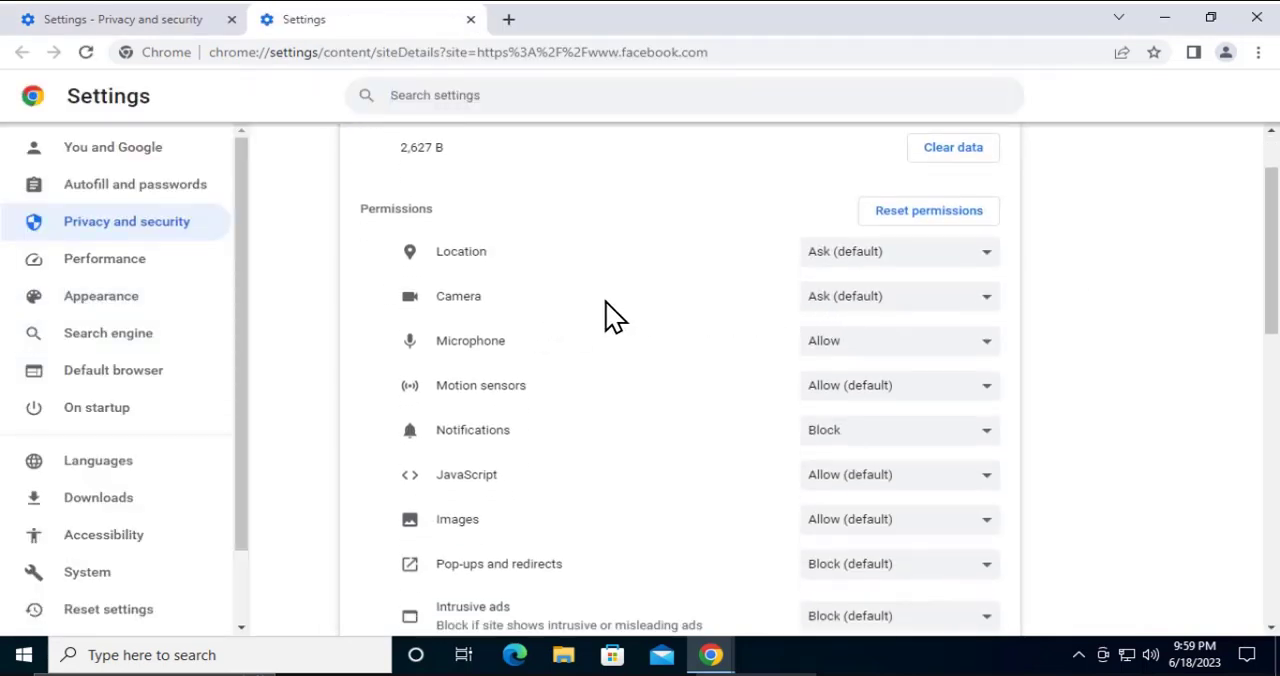
pyautogui.click(896, 296)
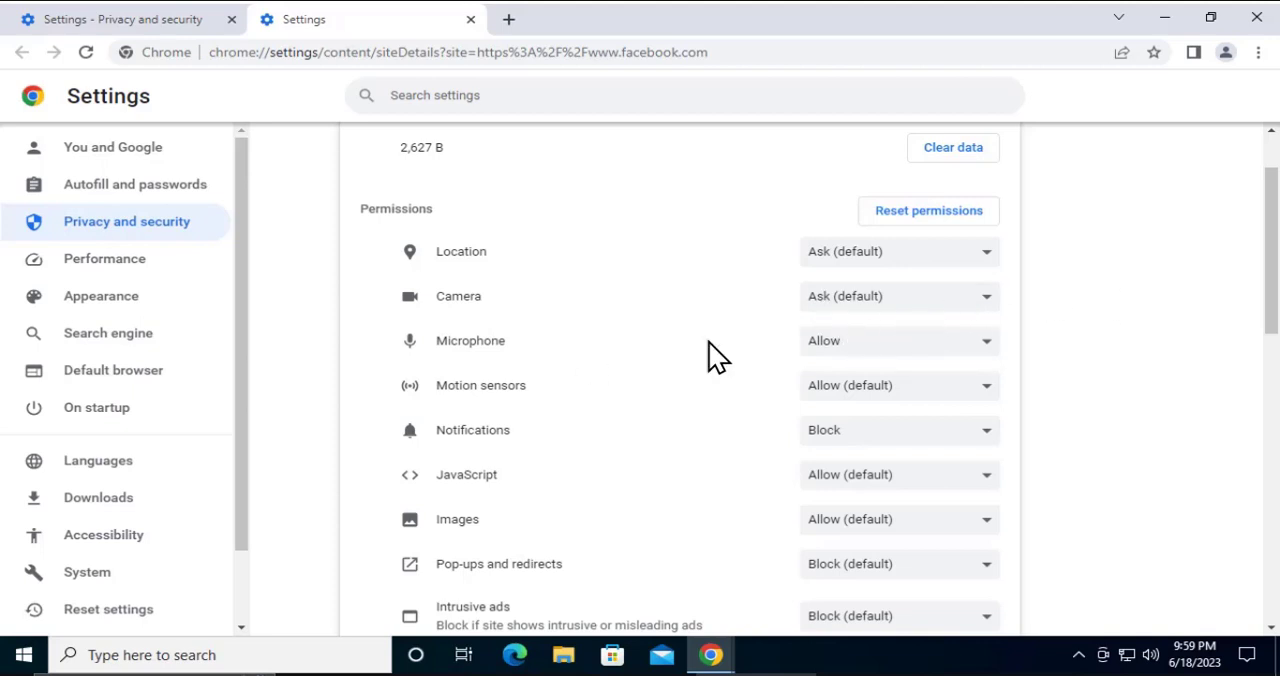
pyautogui.click(896, 340)
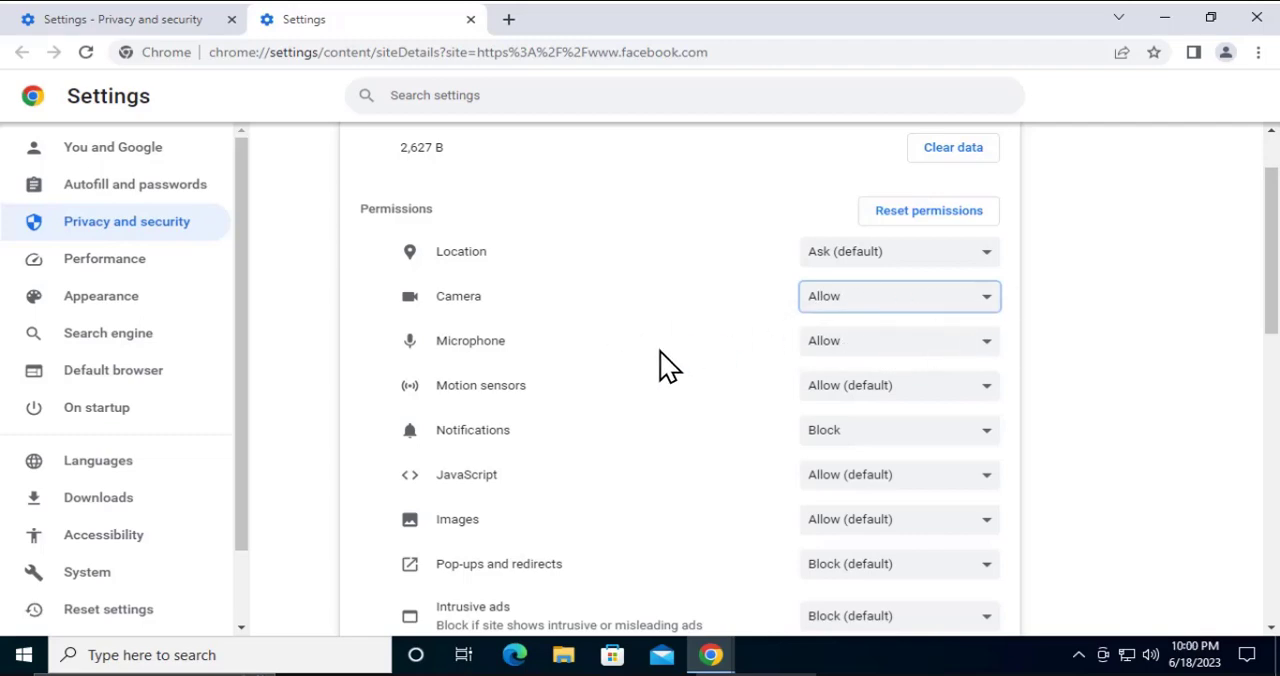
pyautogui.scroll(-3)
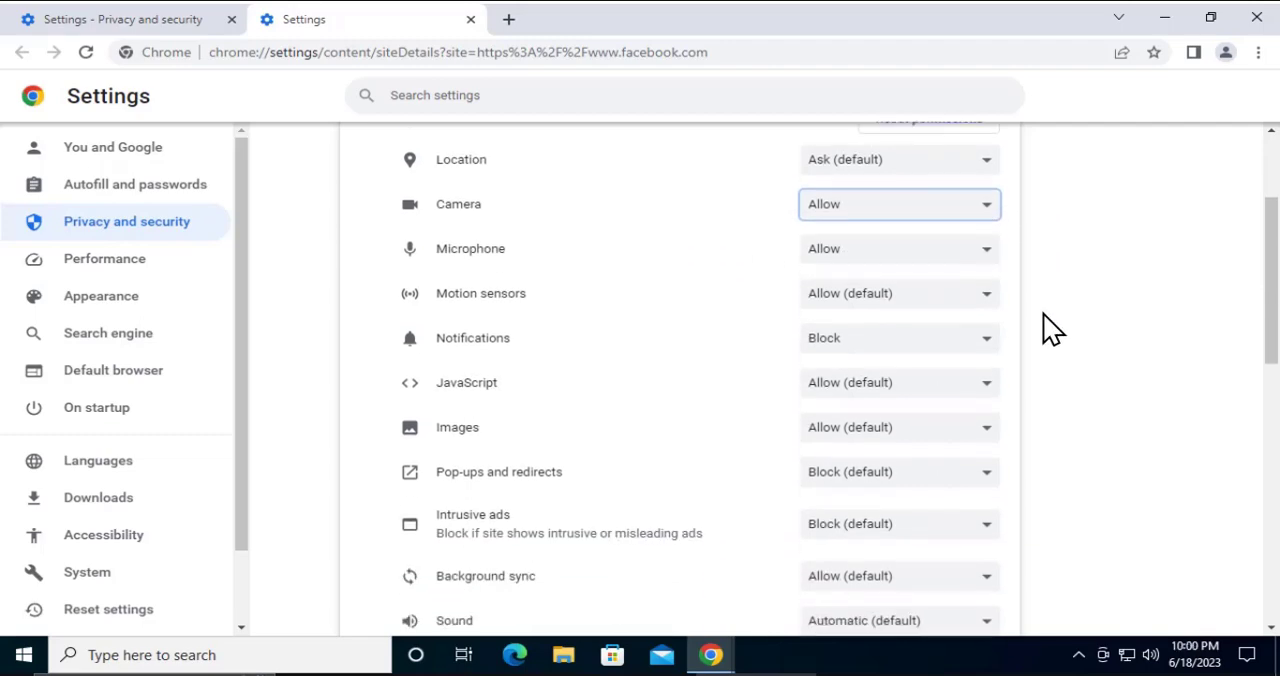
pyautogui.scroll(-3)
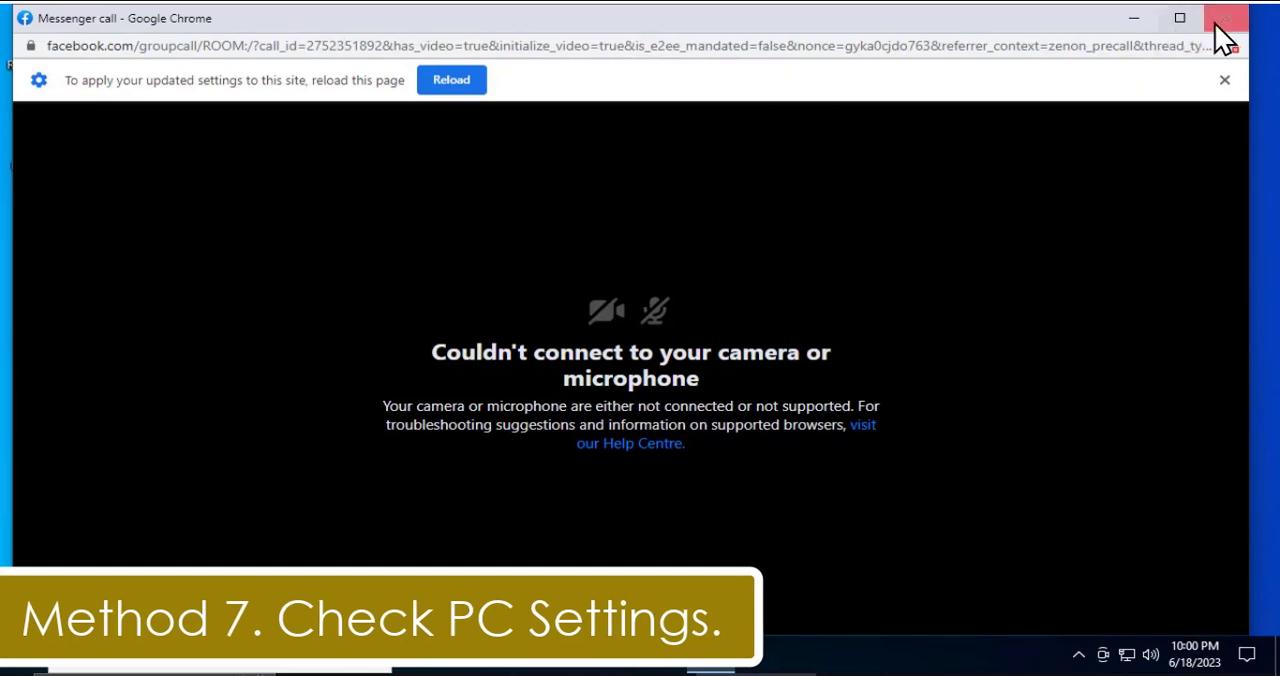
# Close the Messenger call window and launch Windows Settings from Start.
pyautogui.click(1224, 18)
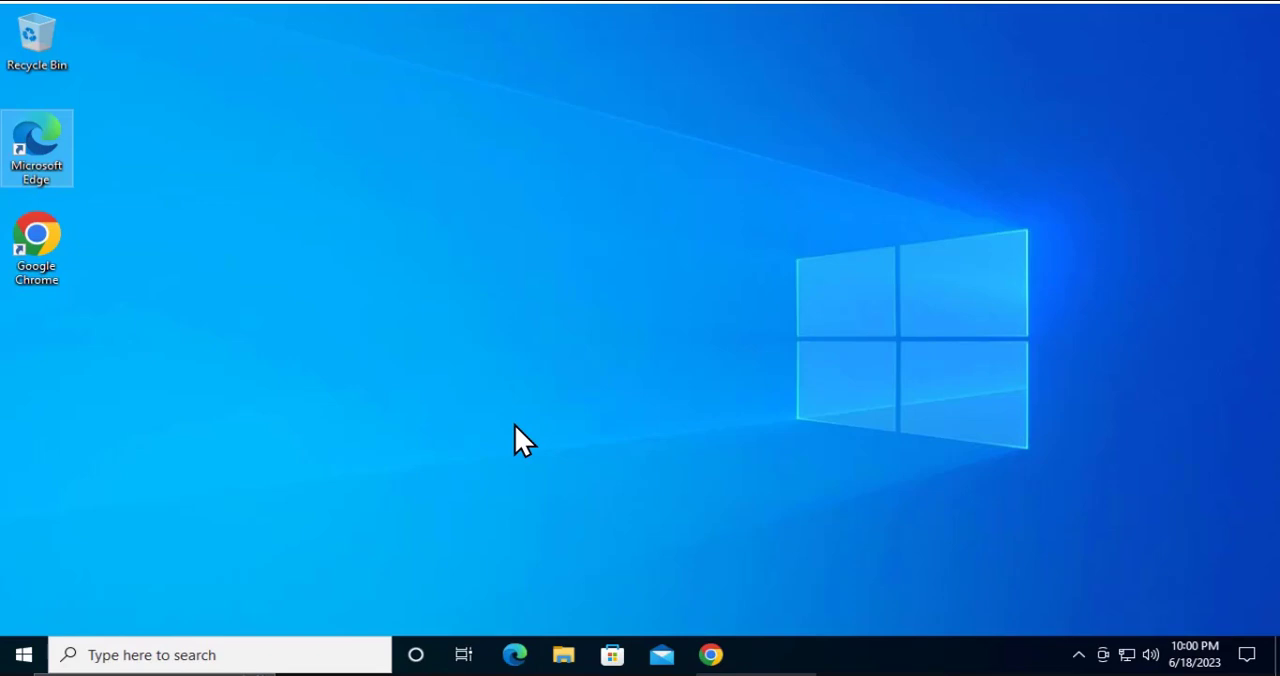
pyautogui.moveTo(584, 468)
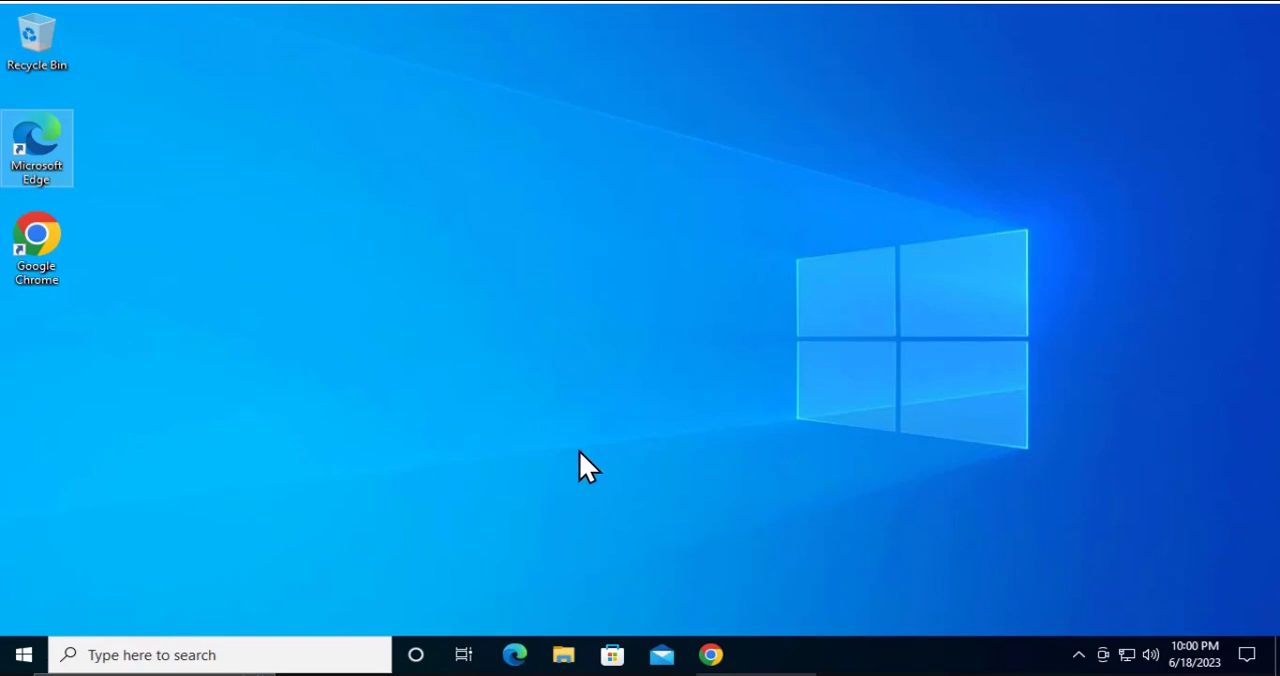
pyautogui.moveTo(178, 558)
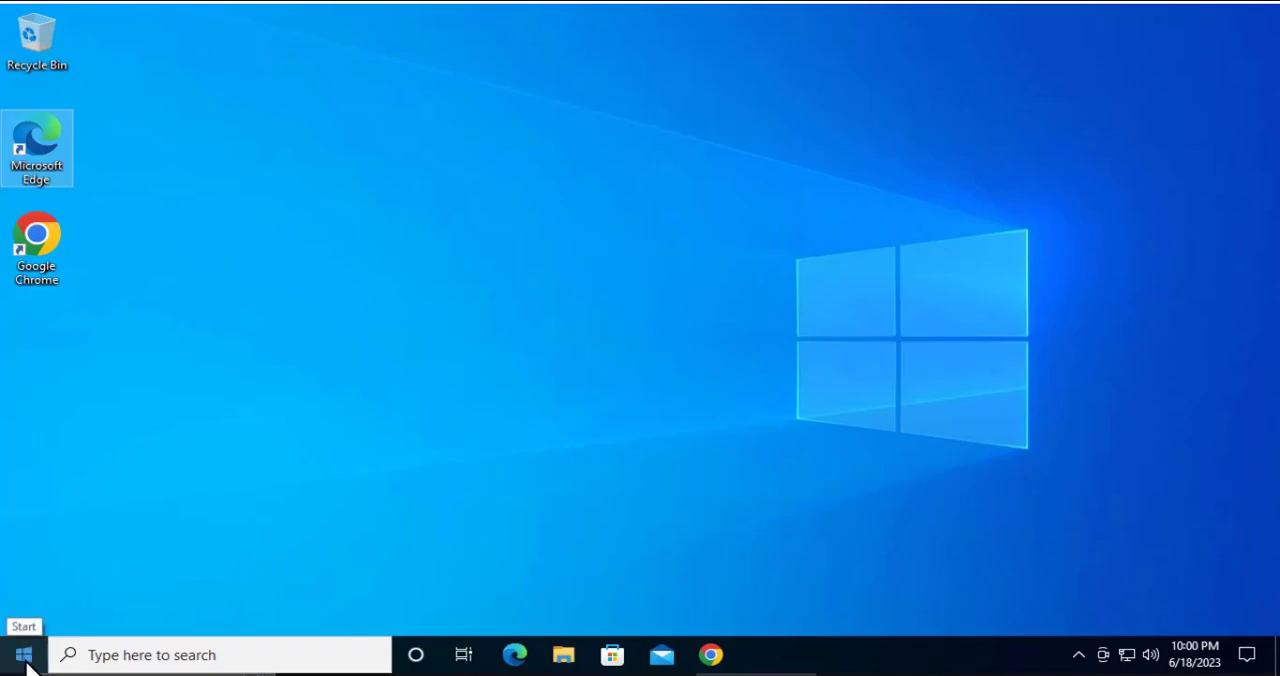
pyautogui.click(22, 656)
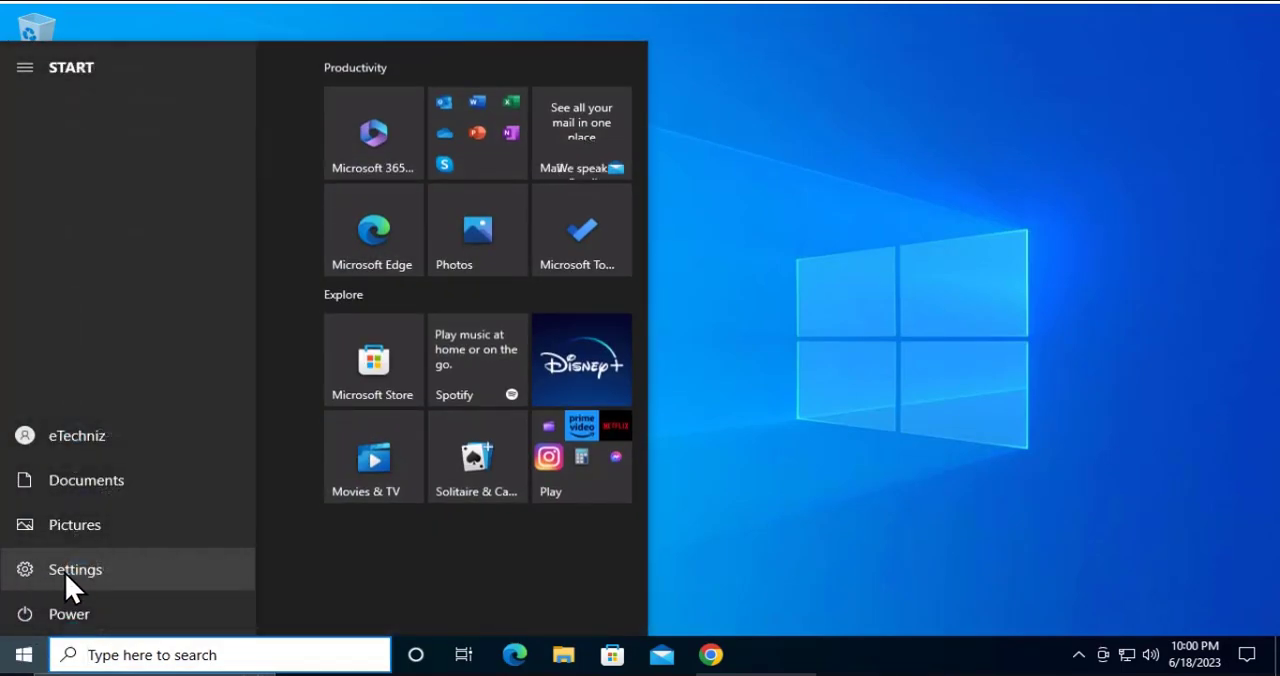
pyautogui.click(74, 568)
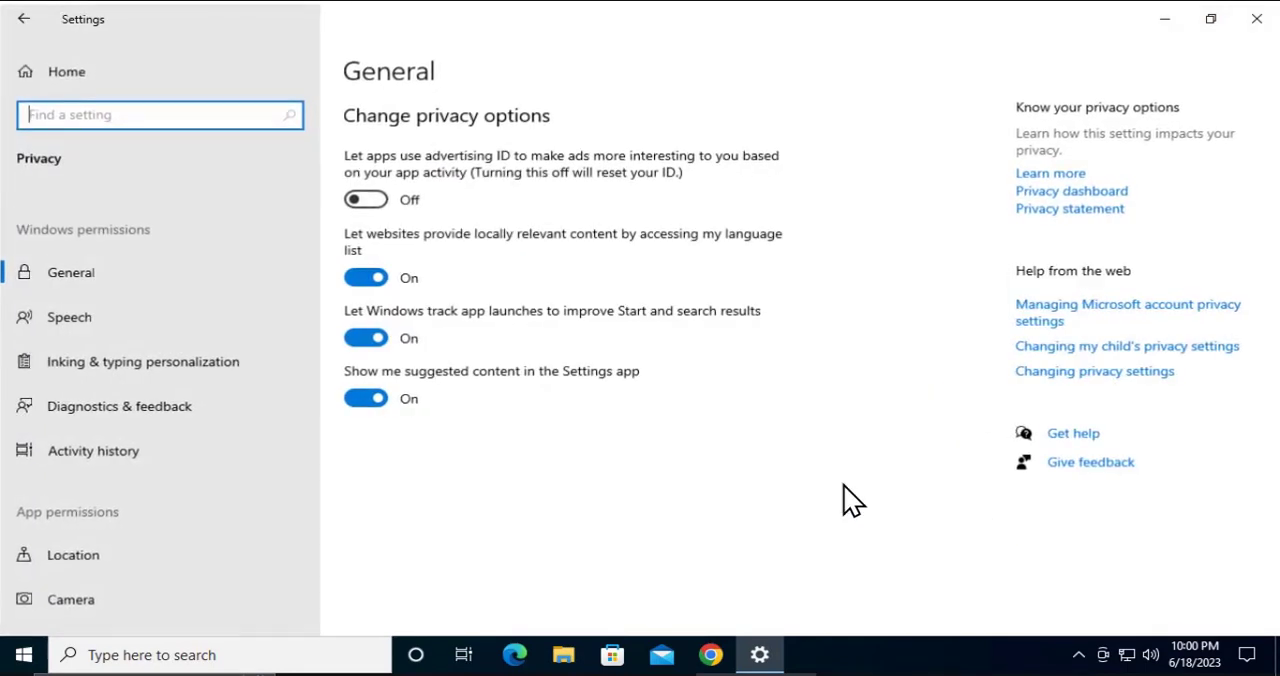
# Go to the Camera page under Privacy settings.
pyautogui.scroll(-3)
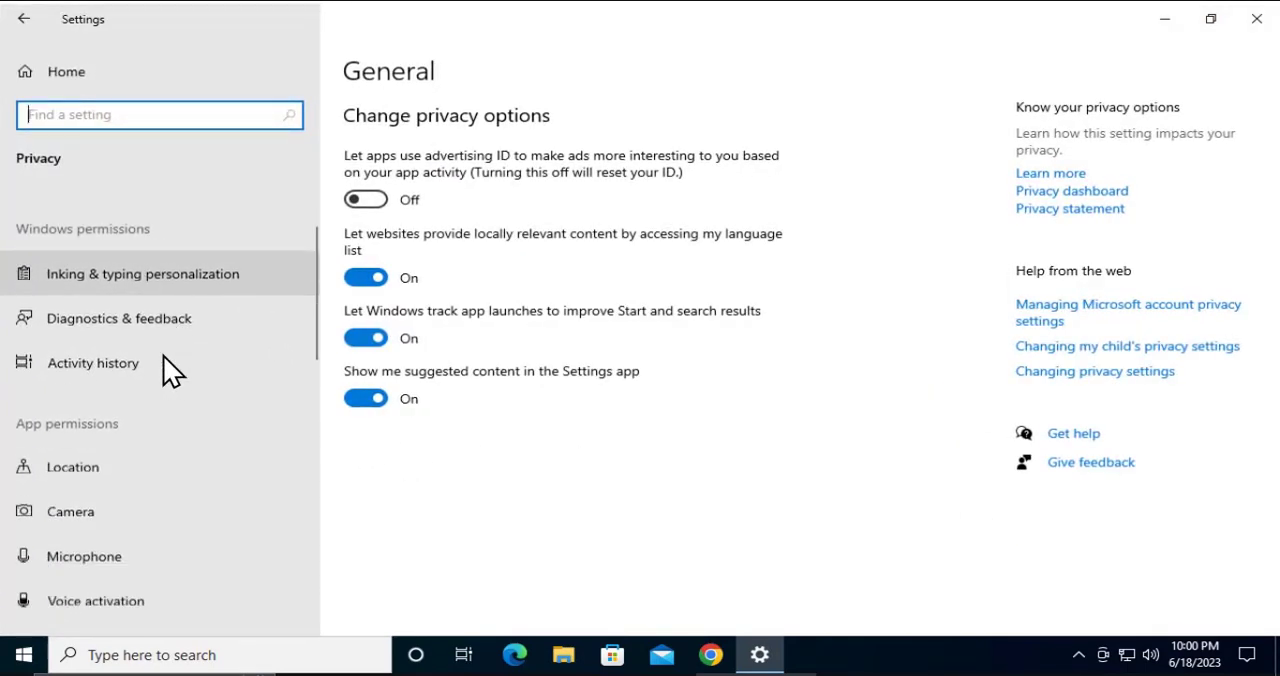
pyautogui.scroll(-3)
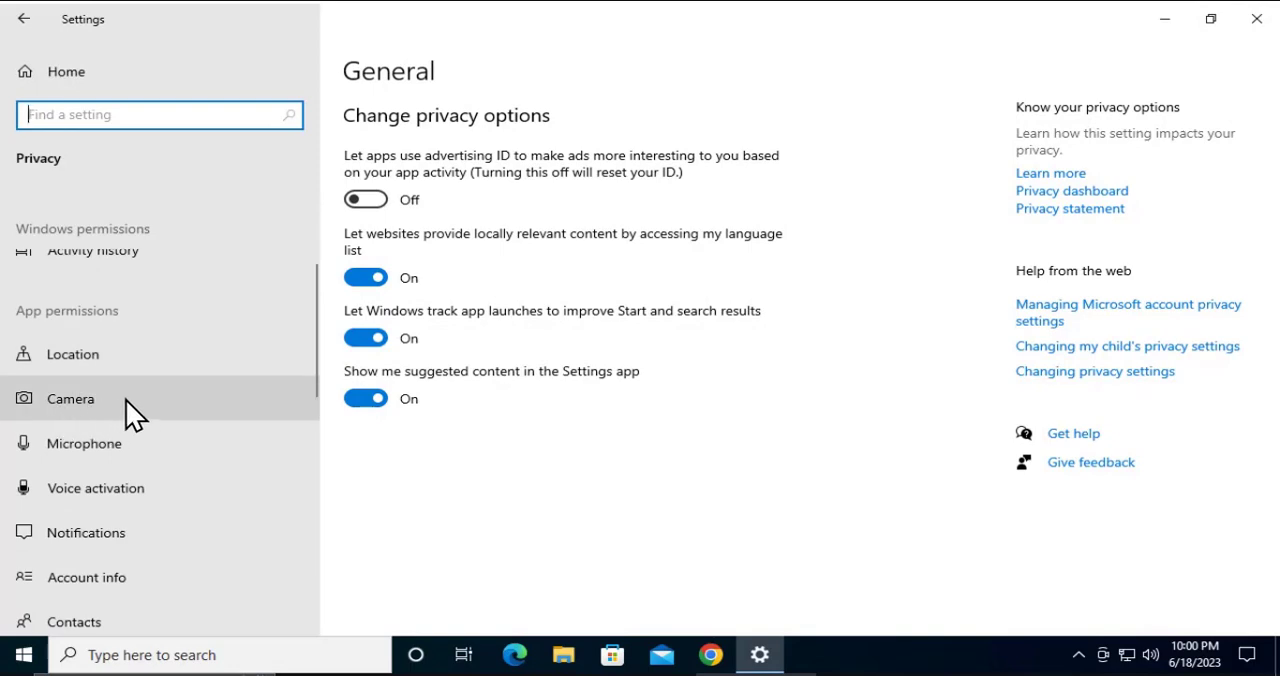
pyautogui.click(70, 398)
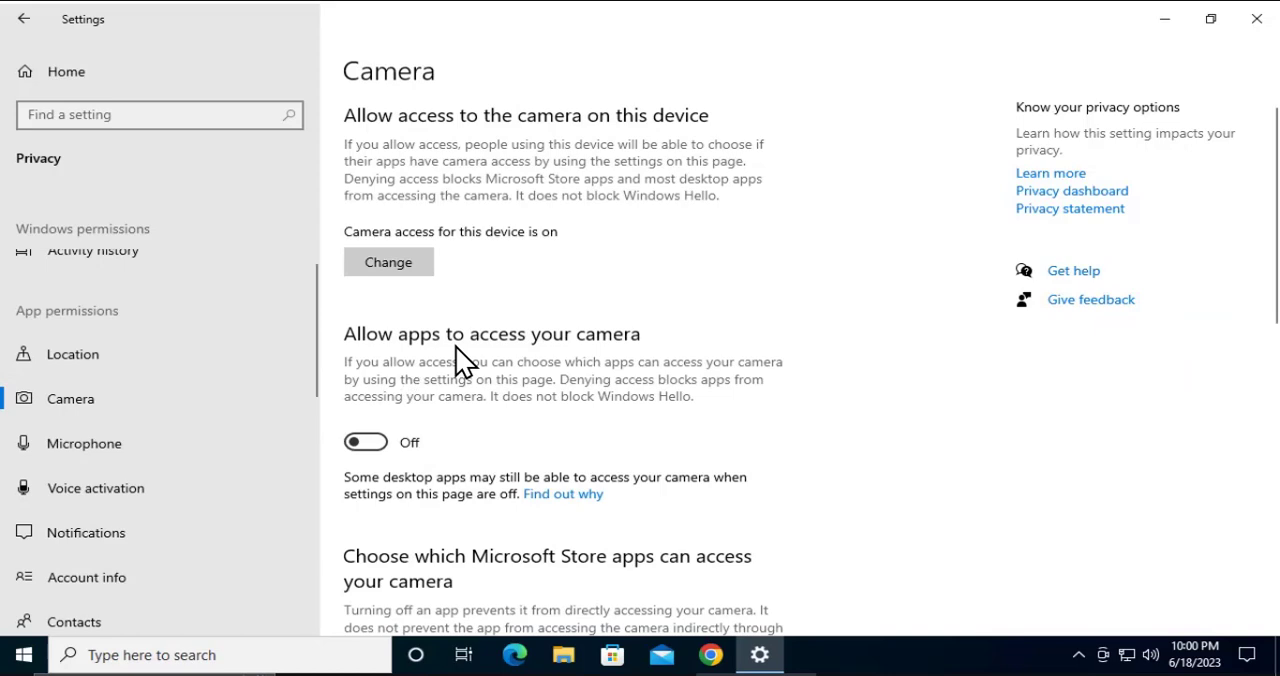
# Switch on 'Allow apps to access your camera'.
pyautogui.scroll(-3)
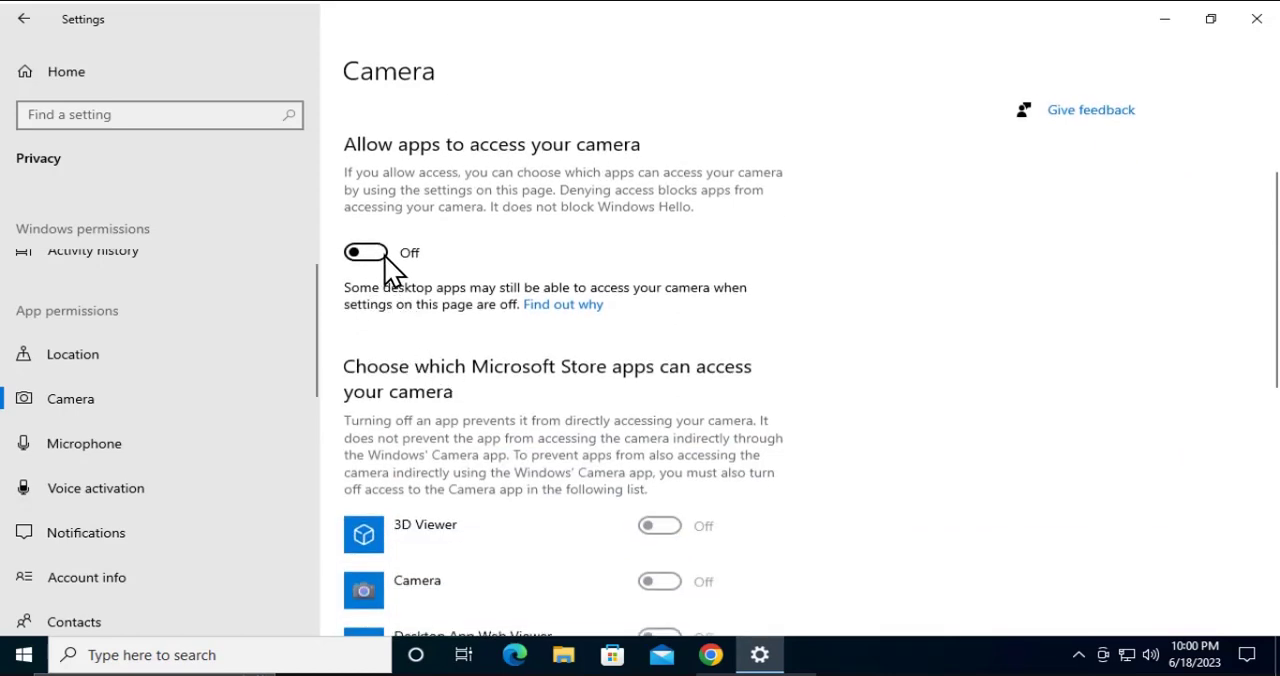
pyautogui.click(366, 252)
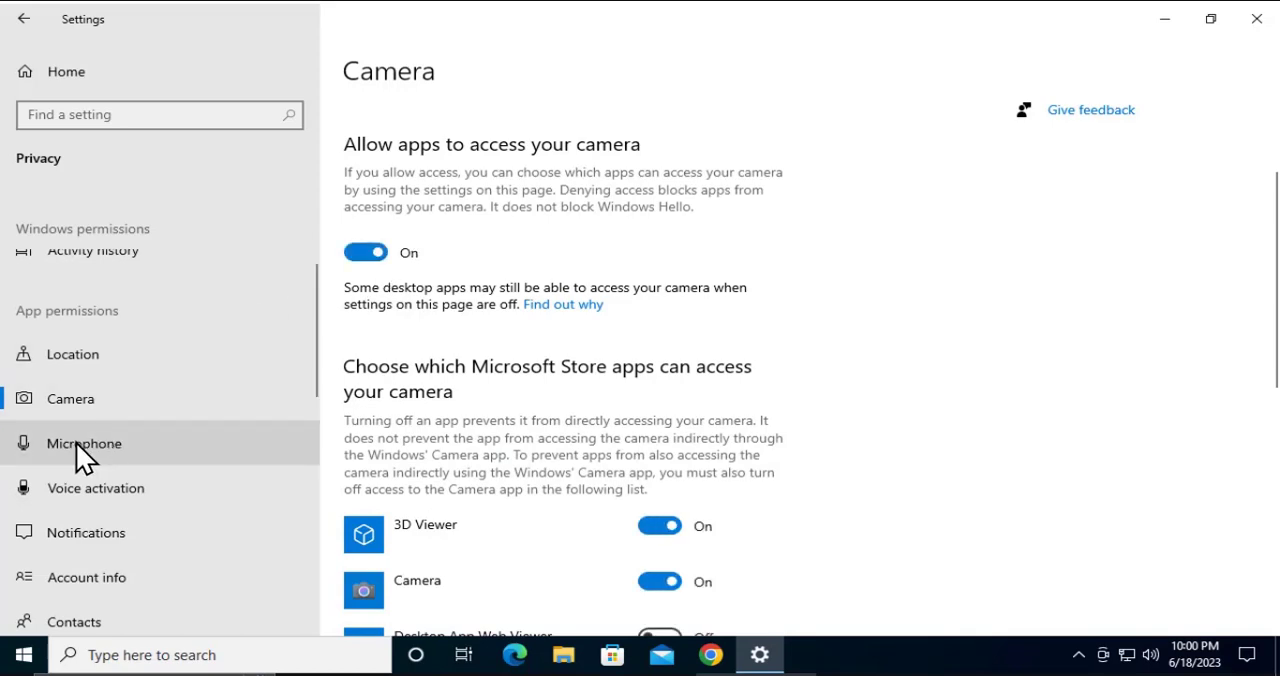
# Switch on 'Allow apps to access your microphone' and close Windows Settings.
pyautogui.click(84, 444)
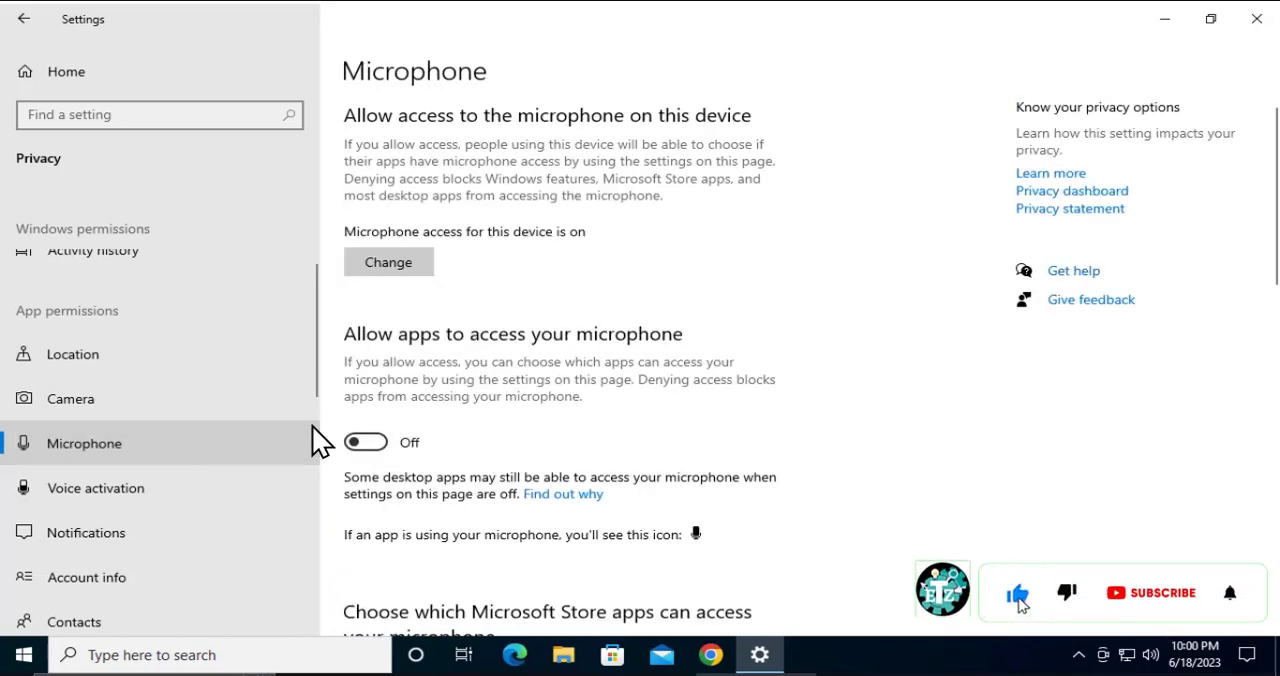
pyautogui.click(366, 442)
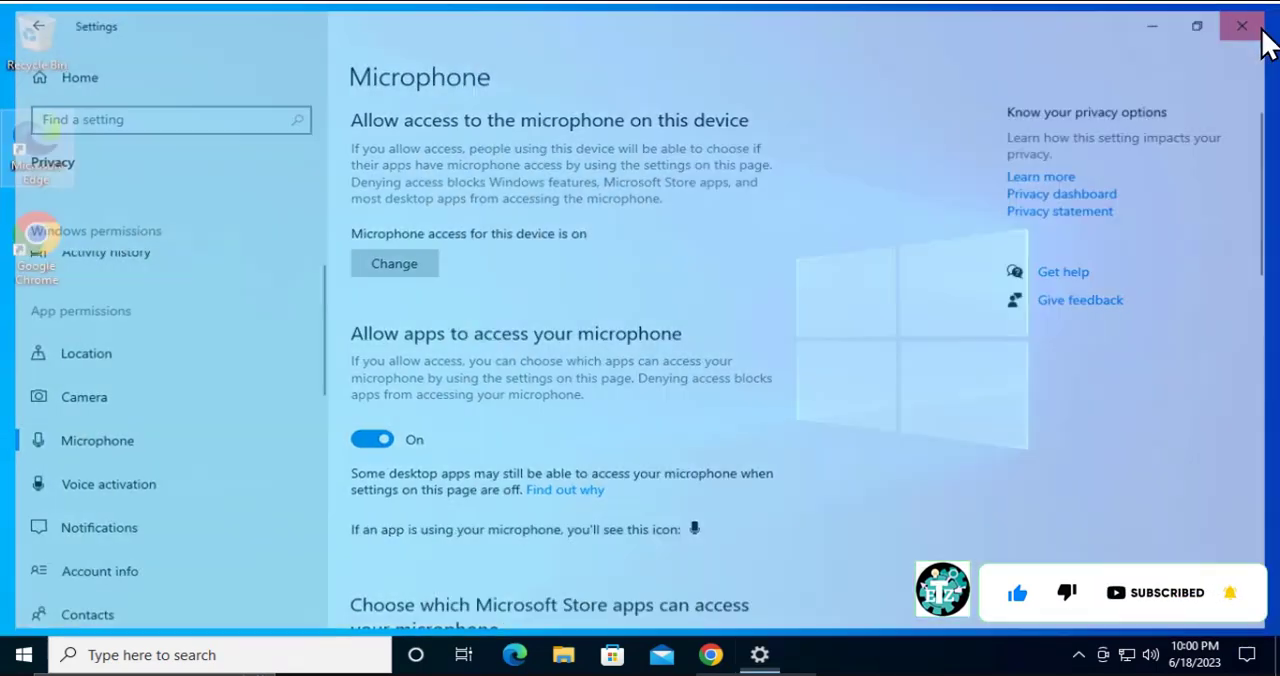
pyautogui.click(1240, 24)
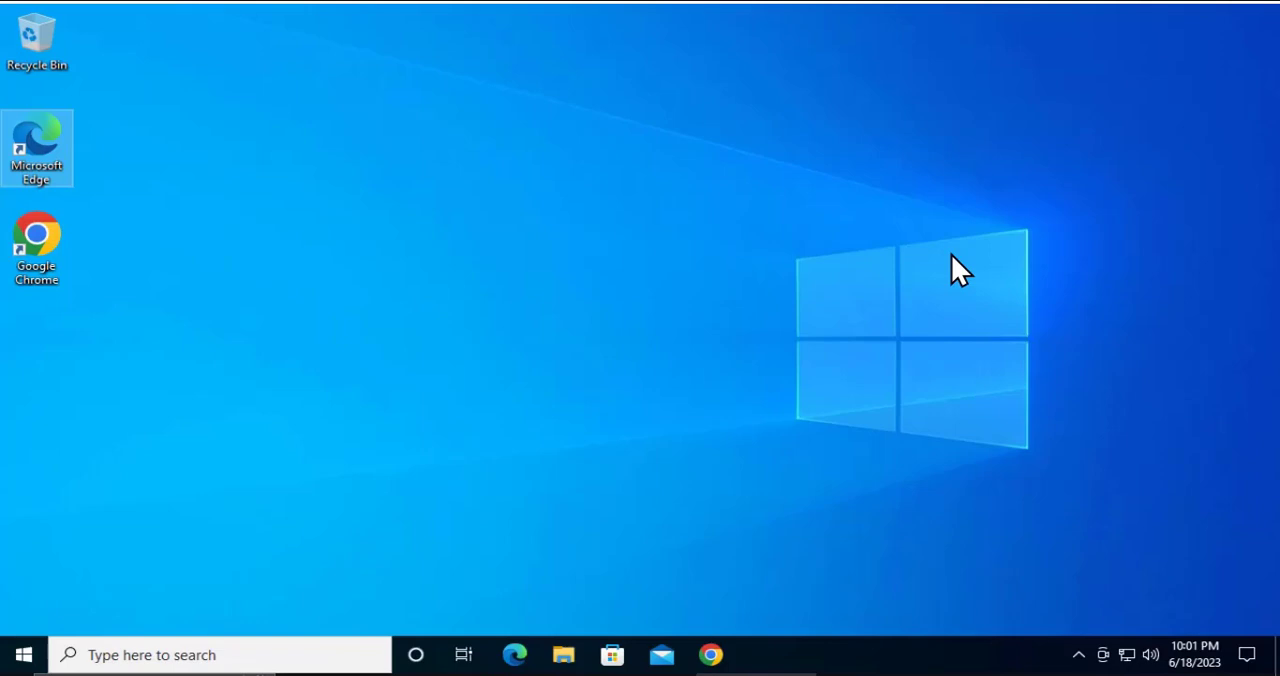